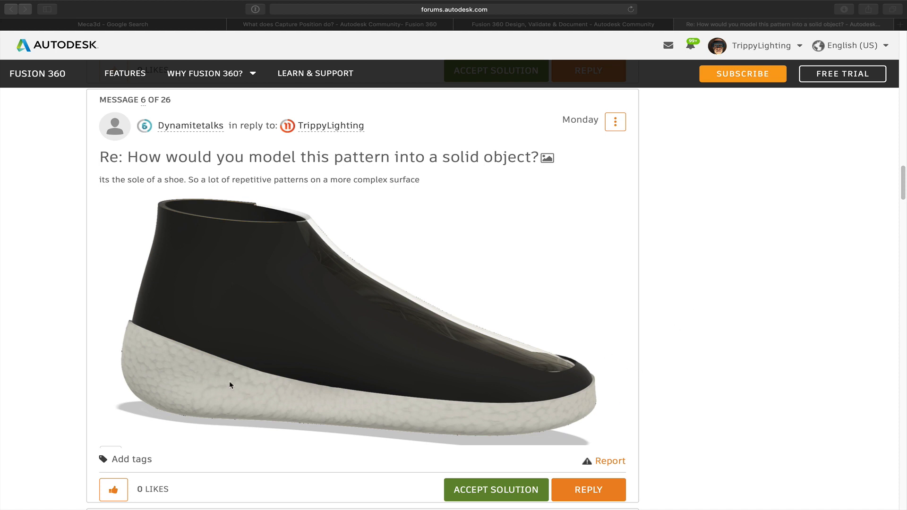
mouse_move(359, 178)
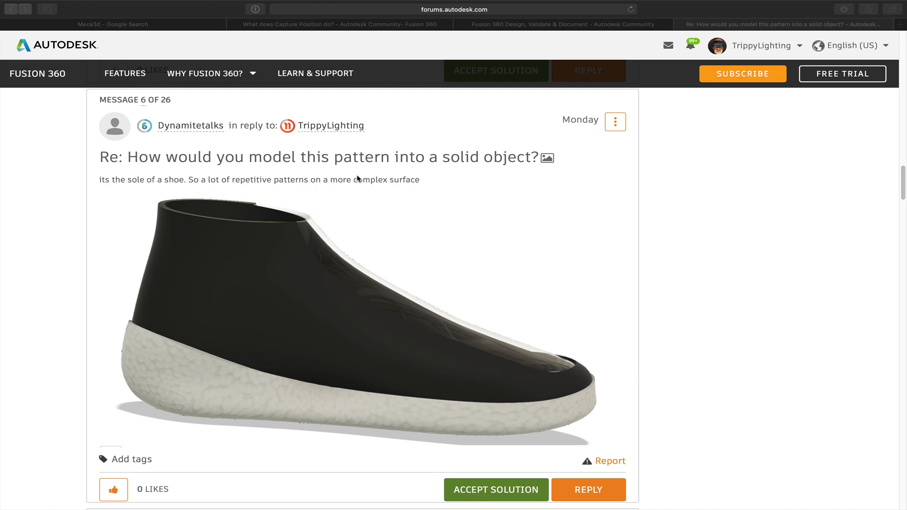
mouse_move(529, 409)
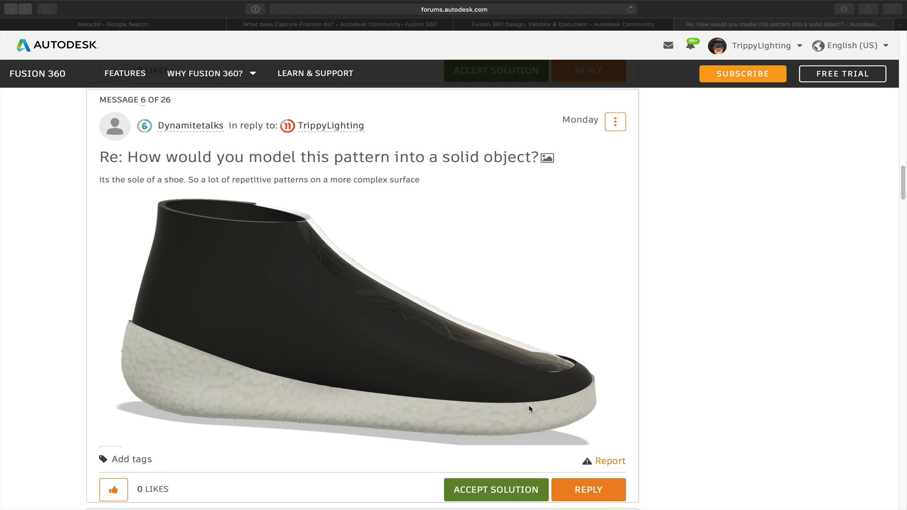
mouse_move(575, 415)
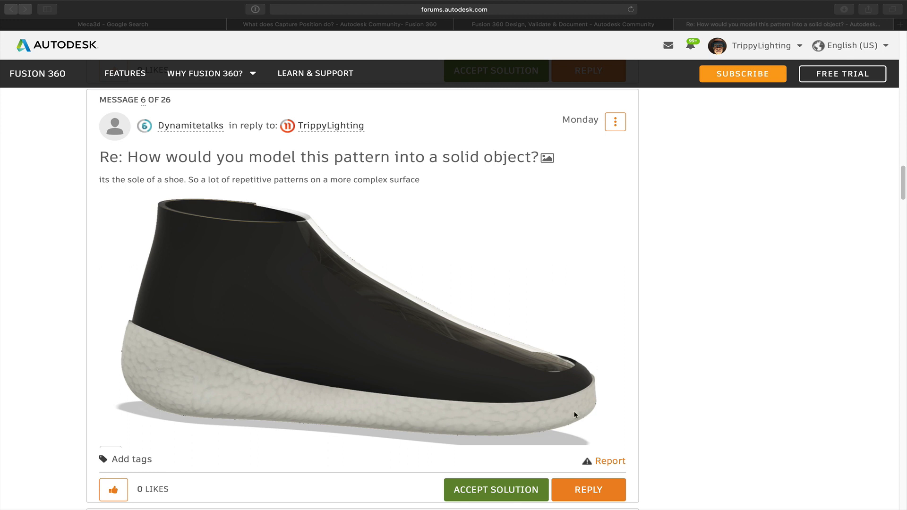
mouse_move(505, 432)
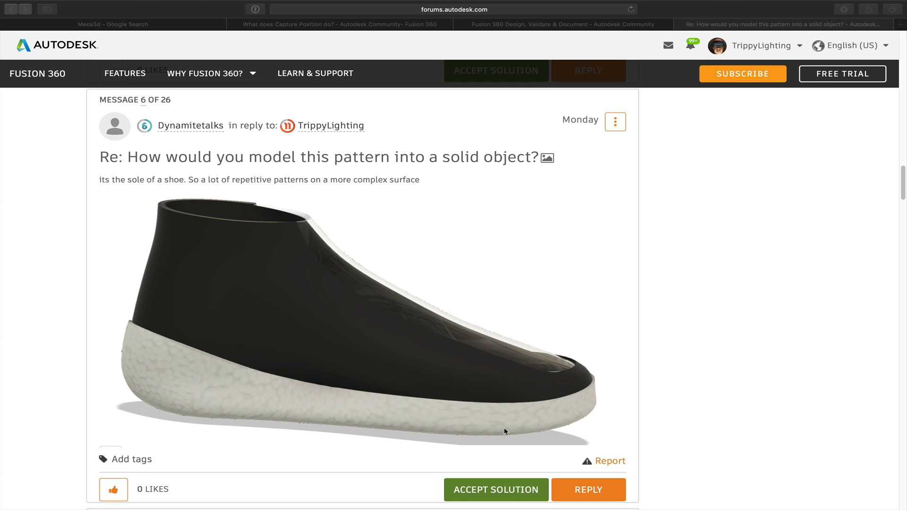
mouse_move(236, 395)
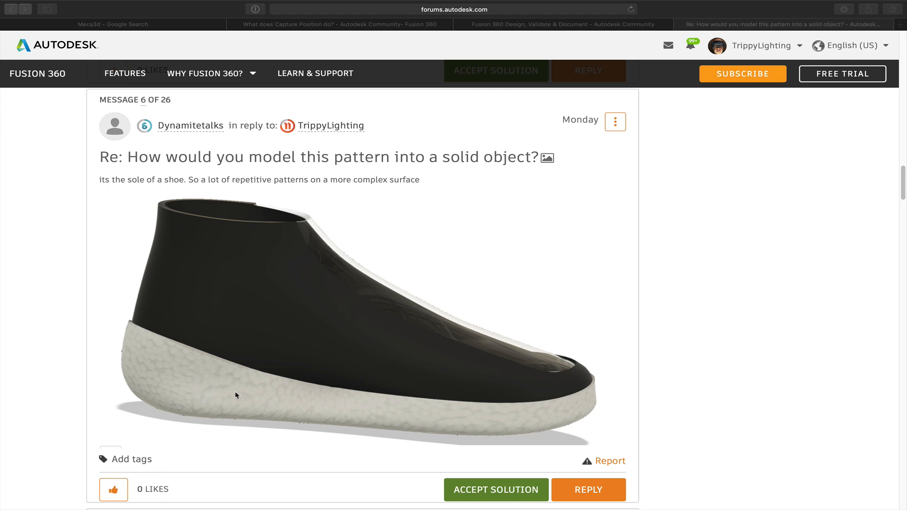
mouse_move(215, 386)
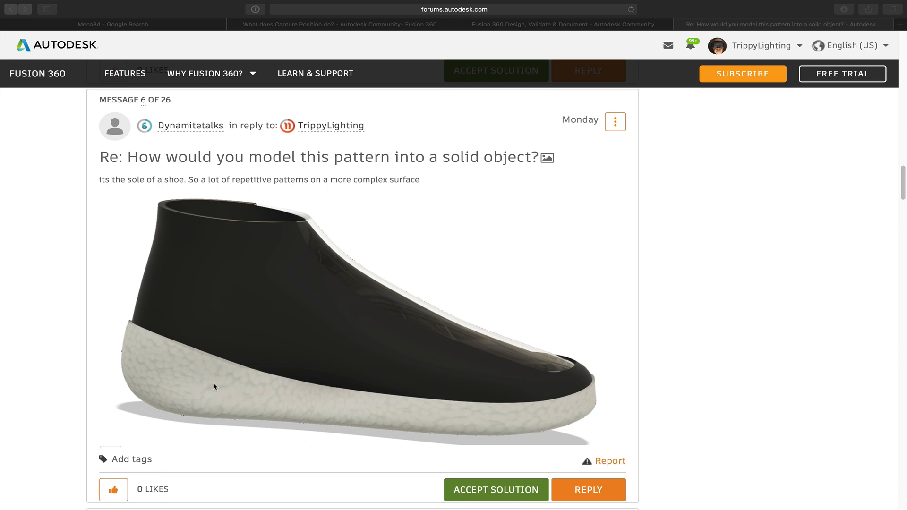
mouse_move(244, 397)
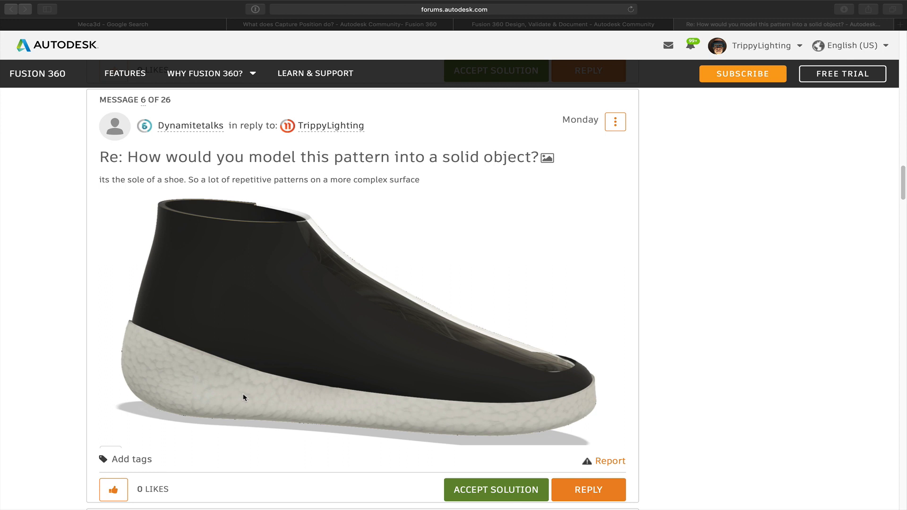
mouse_move(203, 382)
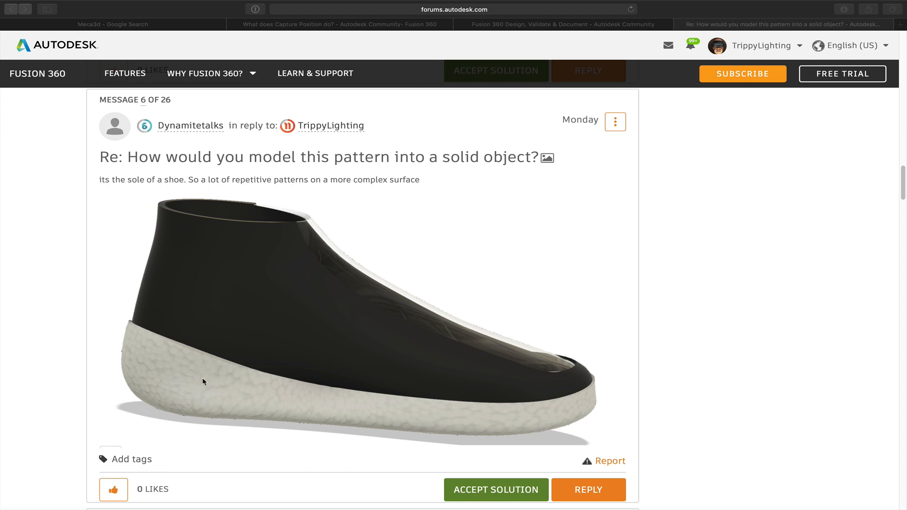
mouse_move(565, 431)
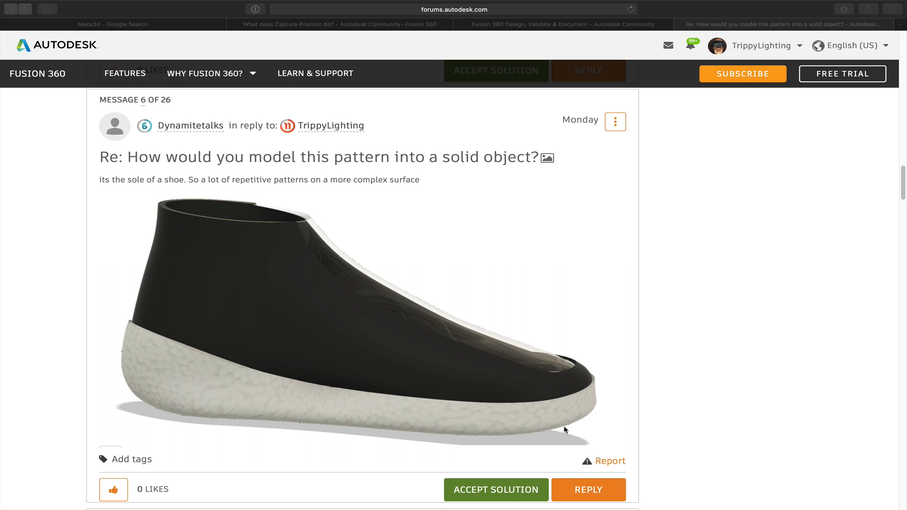
mouse_move(213, 393)
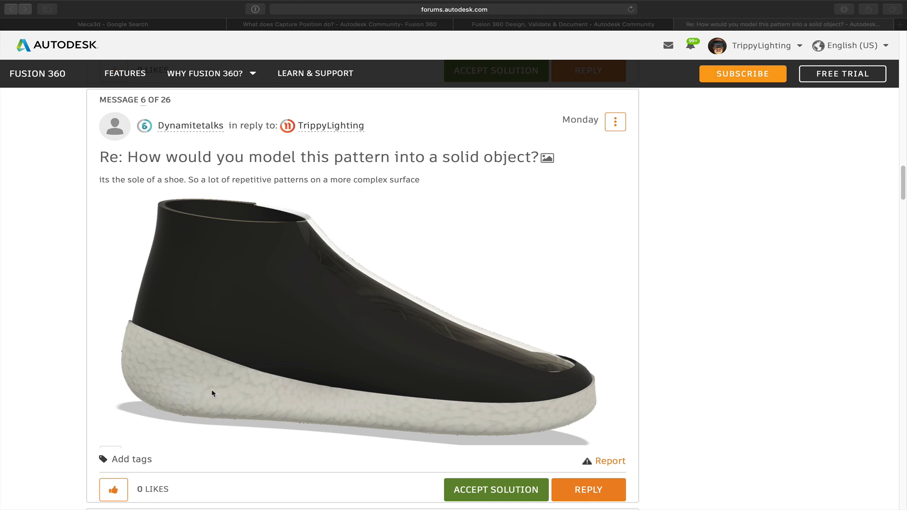
mouse_move(359, 403)
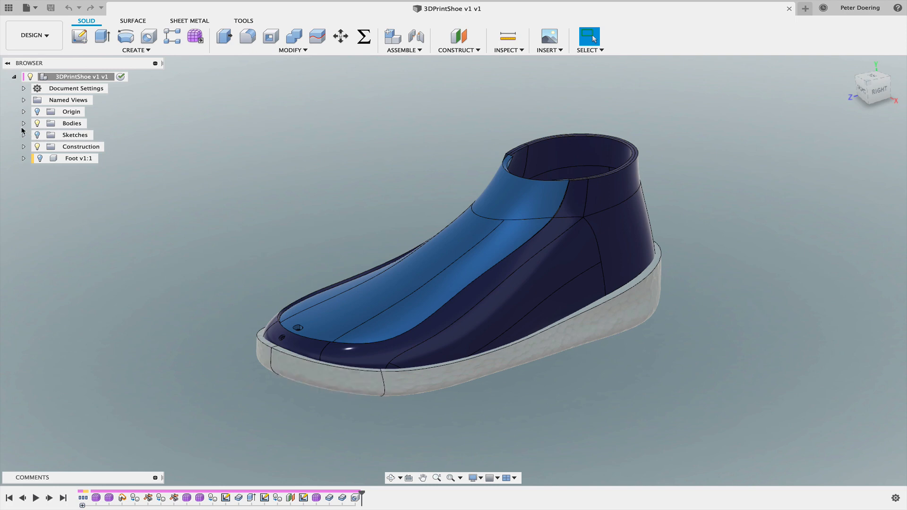
Select the sole body Body11 in the Browser and begin editing its T-spline form.
click(23, 123)
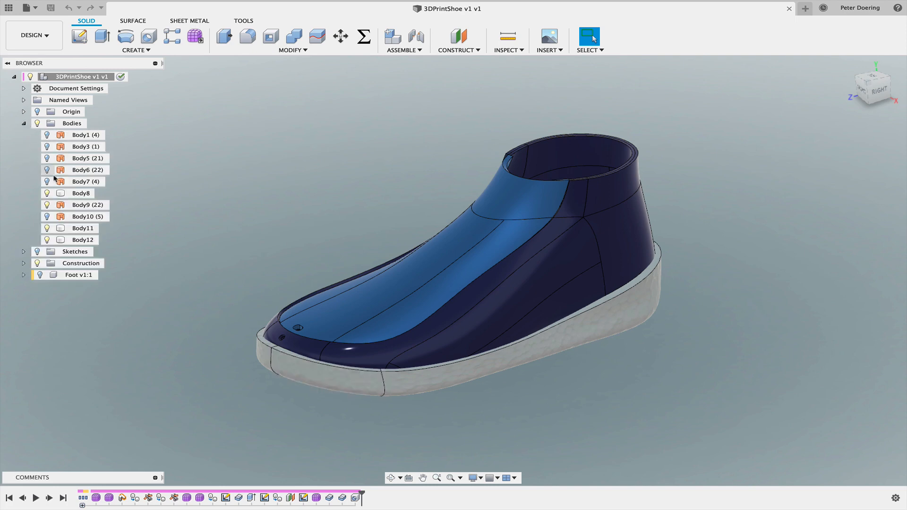
click(83, 227)
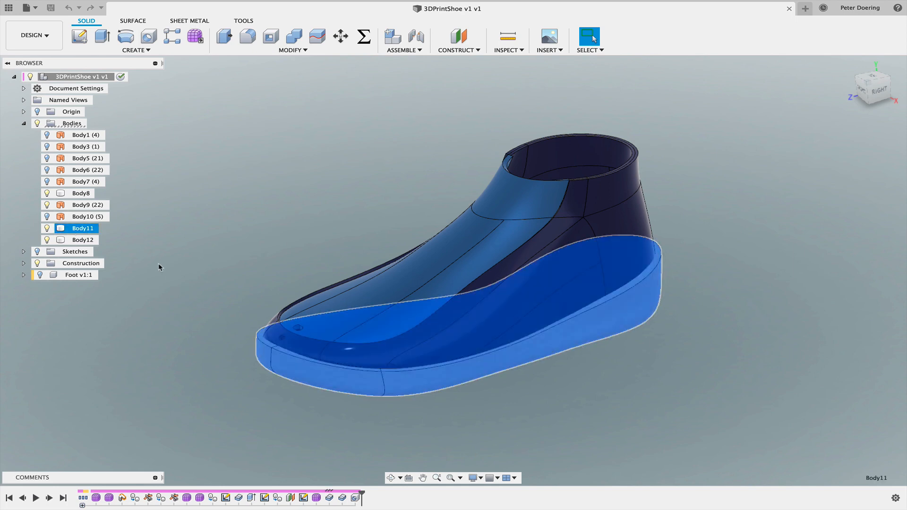
right_click(84, 227)
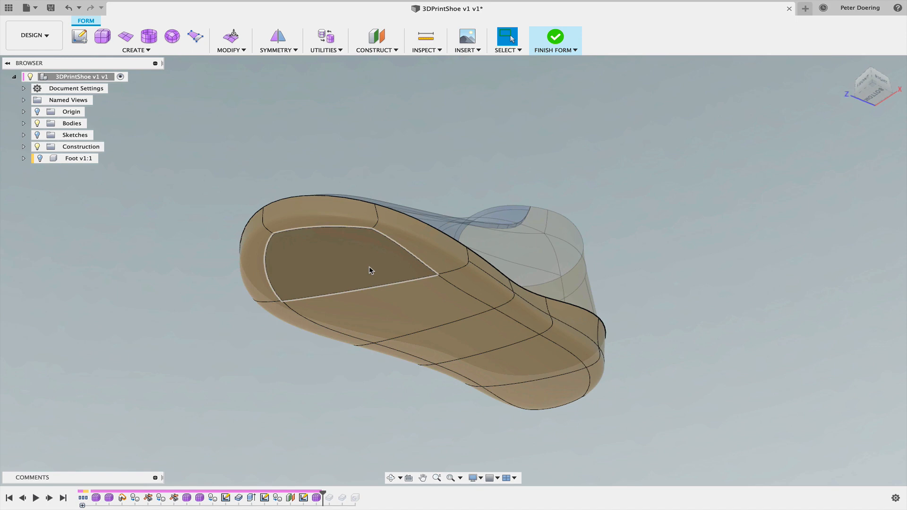
click(558, 363)
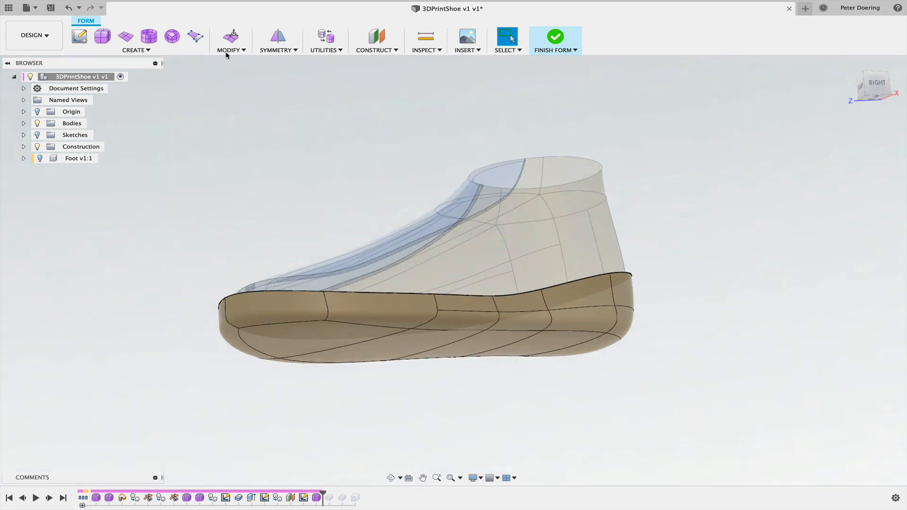
Insert points along the sole's upper edge to add a new edge around the rim.
click(228, 41)
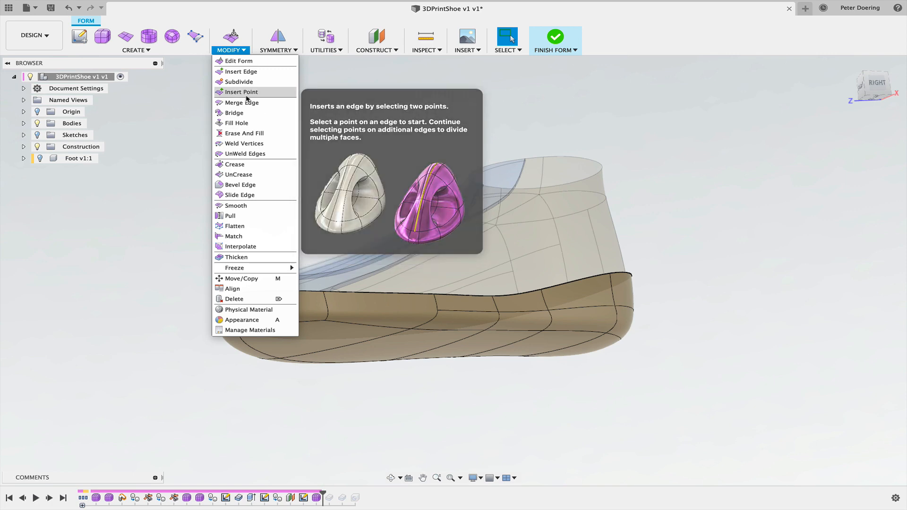
click(240, 92)
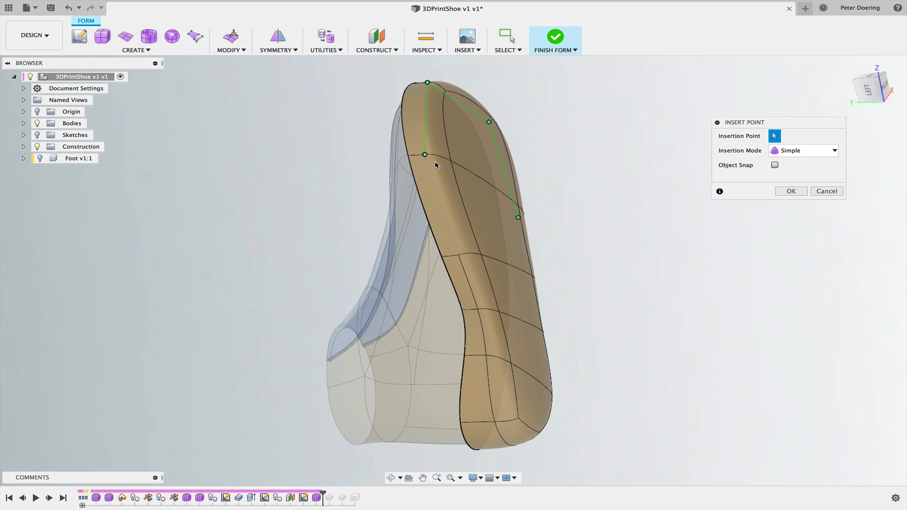
mouse_move(459, 256)
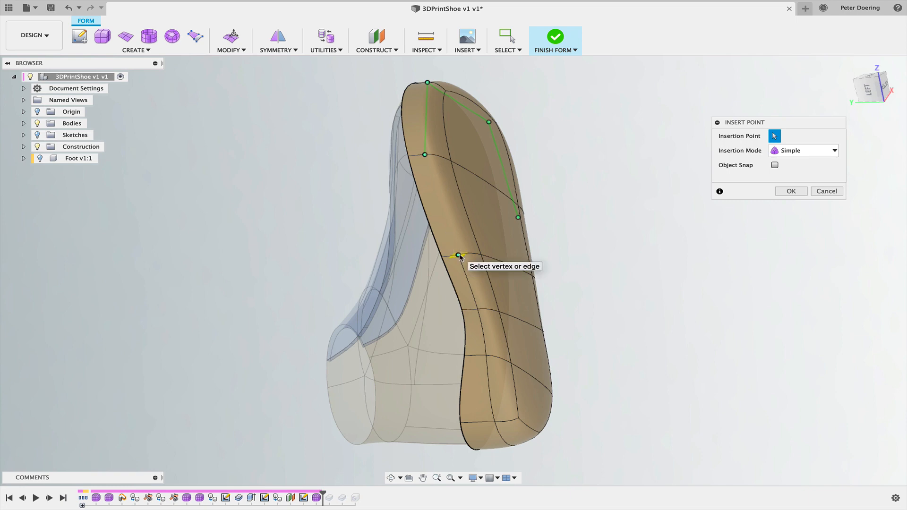
click(825, 191)
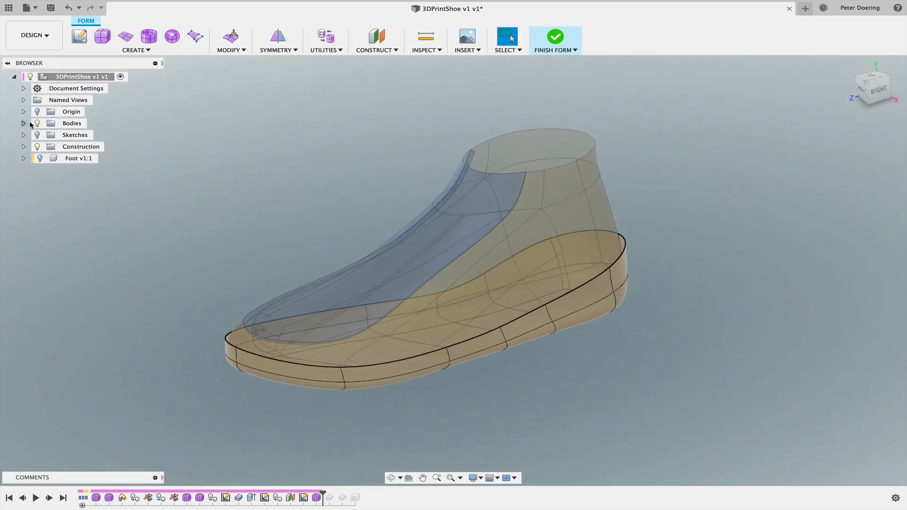
Save Body9 as a mesh named Shoe_sole_F360 in Downloads, then launch Blender.
right_click(72, 135)
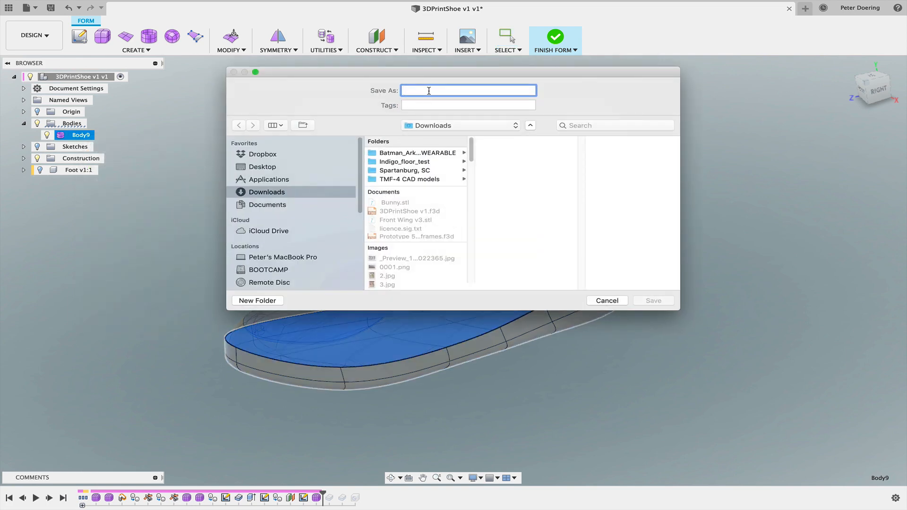
text(Shoe_sole)
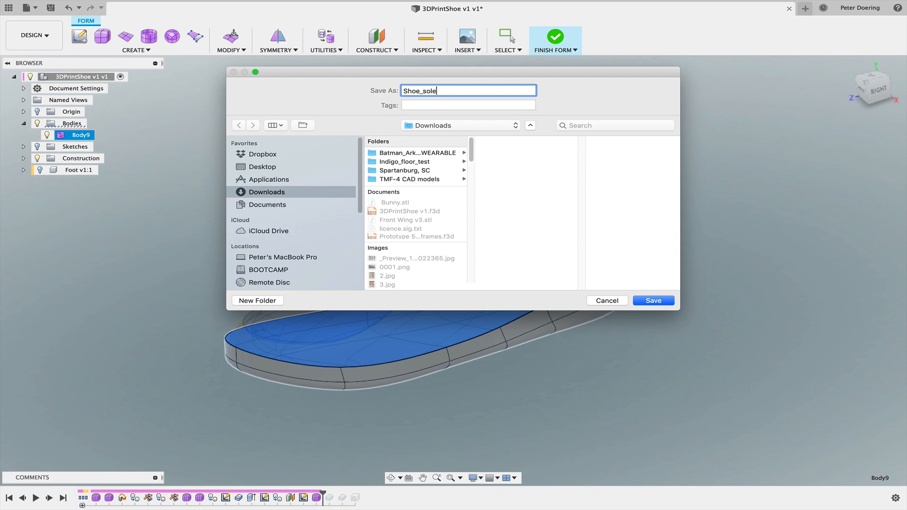
text(_F360)
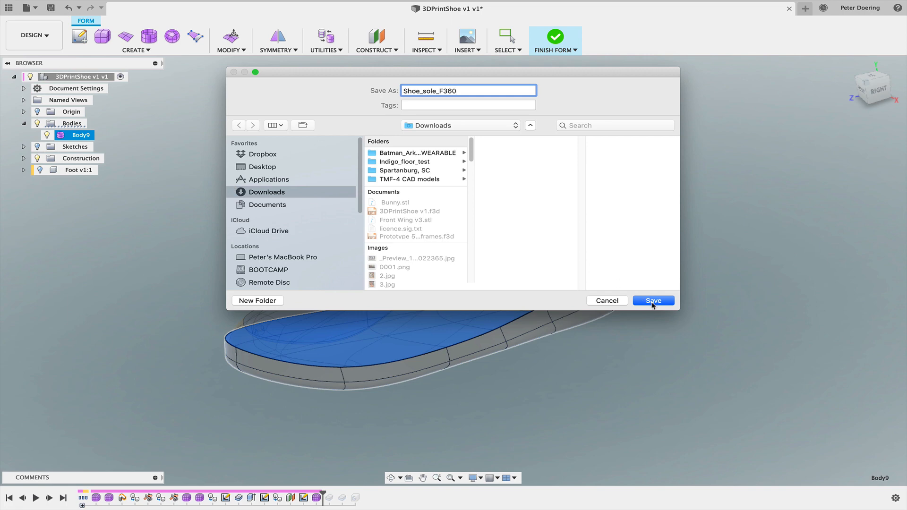
click(653, 301)
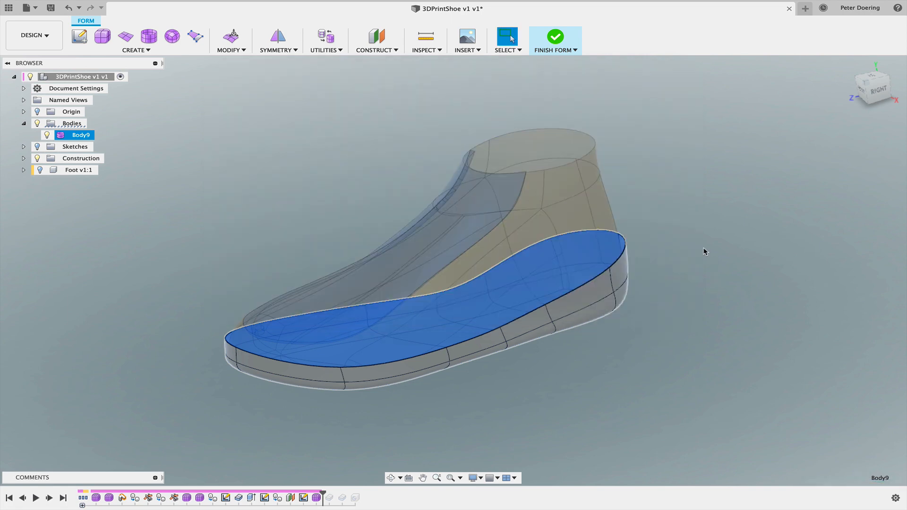
click(554, 37)
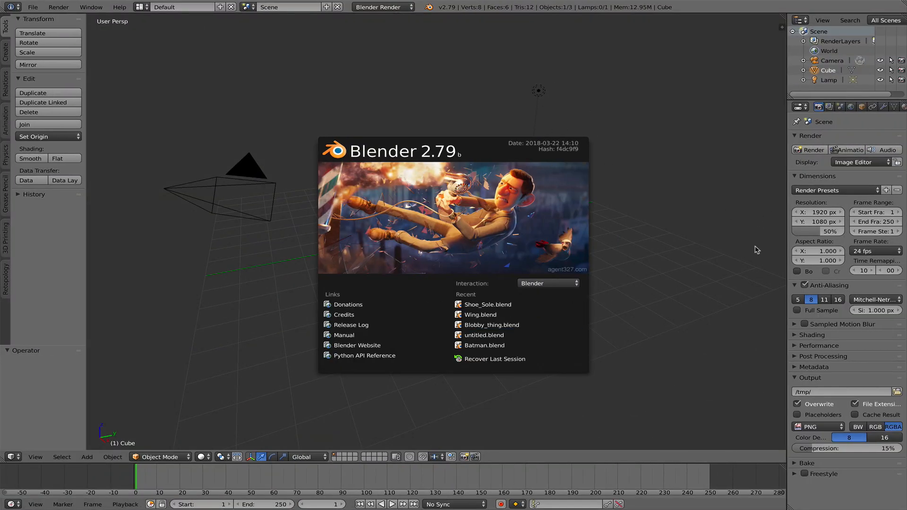
mouse_move(472, 154)
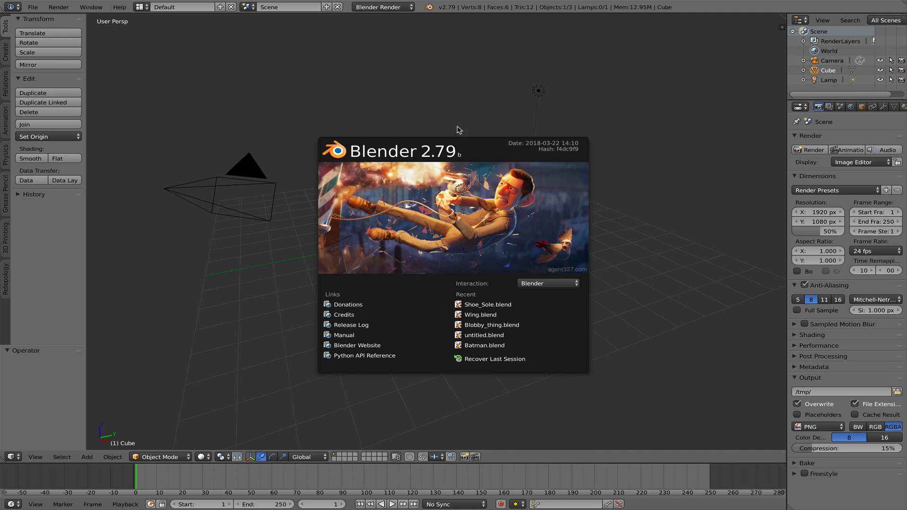
mouse_move(267, 97)
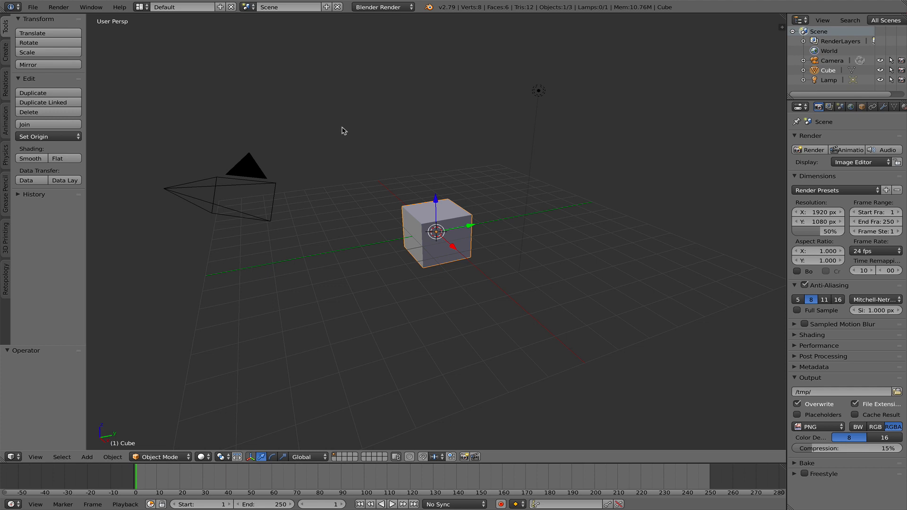
mouse_move(398, 155)
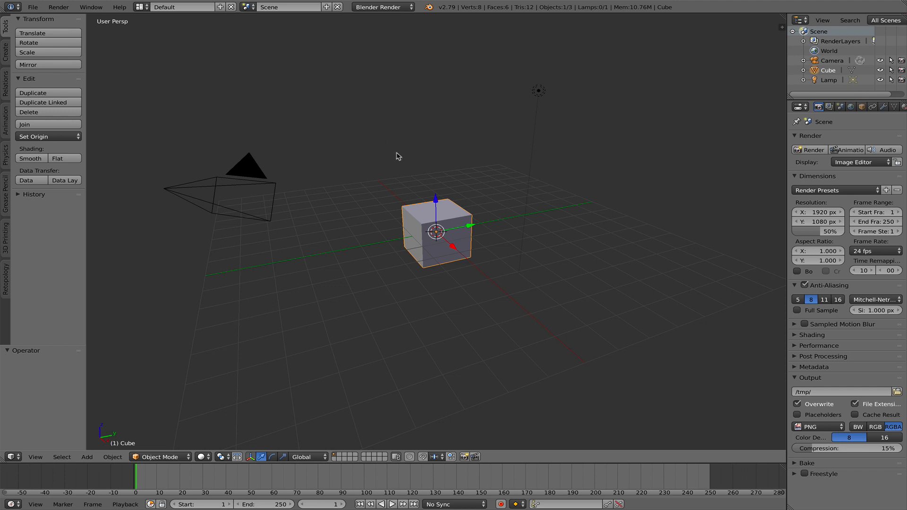
Delete Blender's default cube, leaving only the camera and lamp.
click(28, 112)
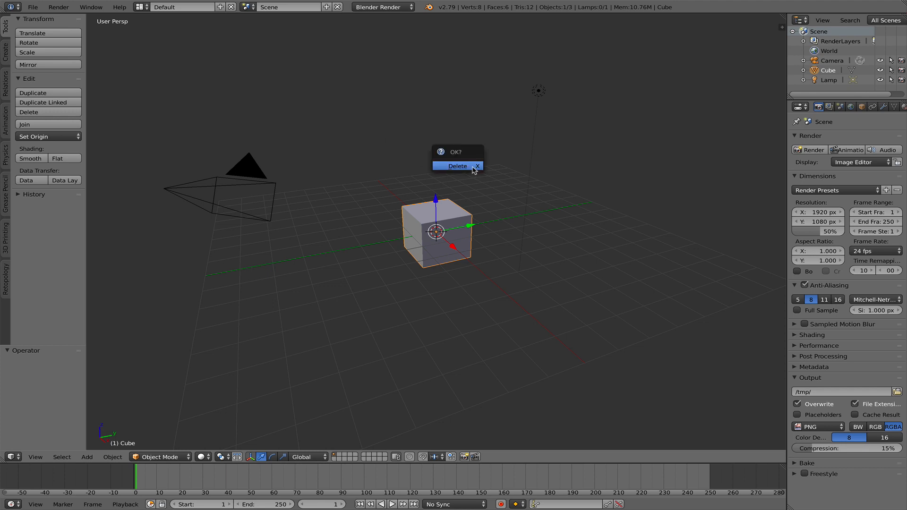
click(456, 167)
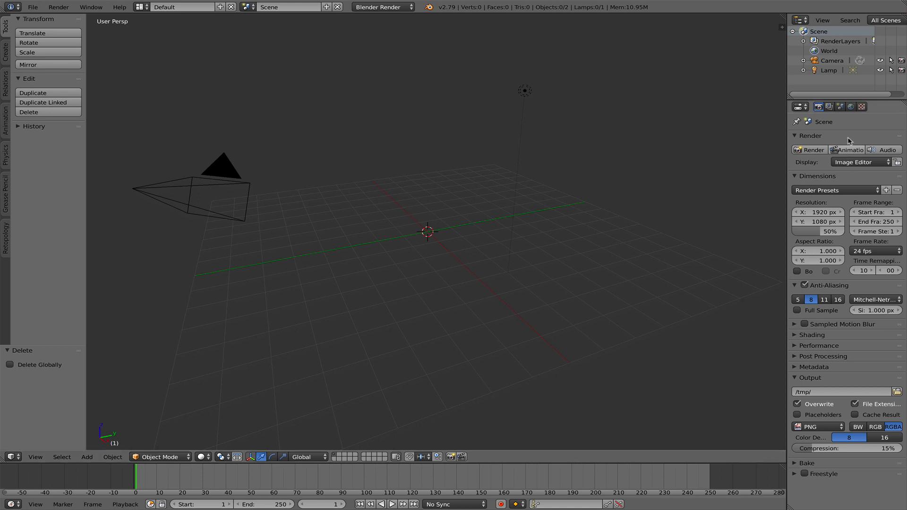
Set the scene units preset to Millimeters and review the viewport clip distances.
click(840, 106)
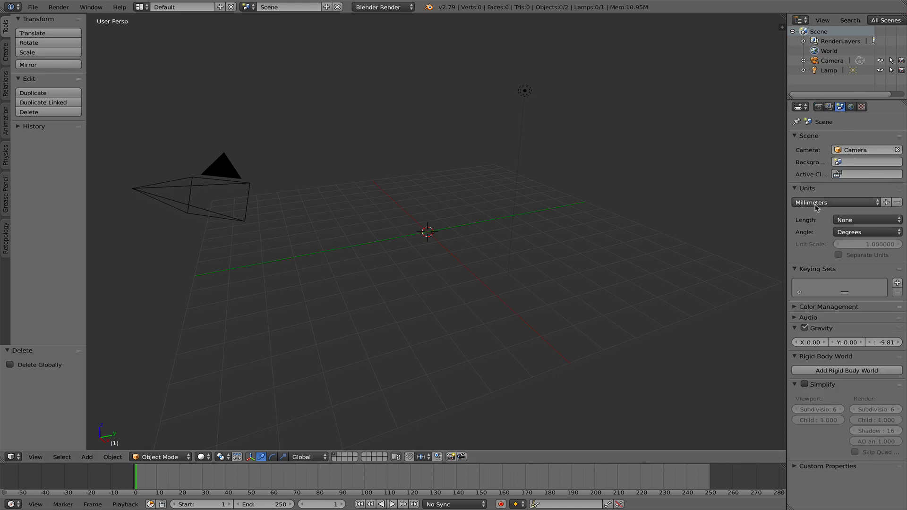
click(834, 202)
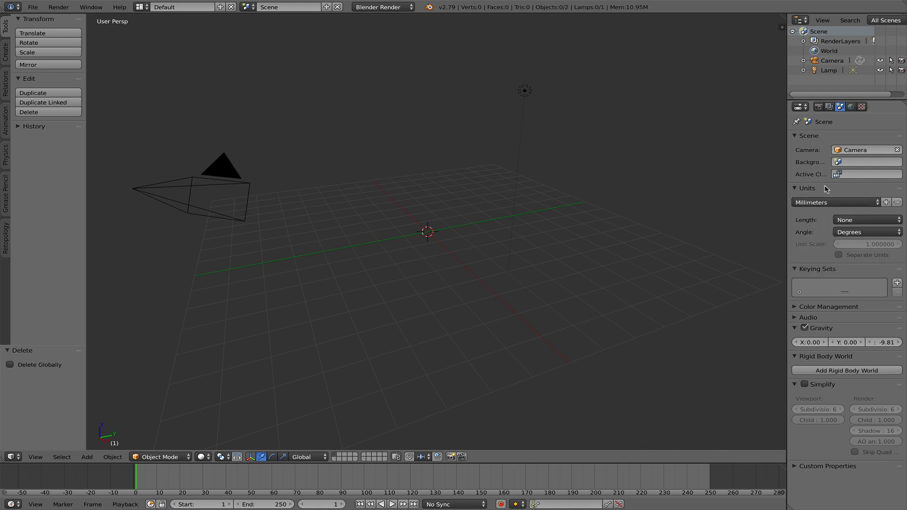
click(833, 202)
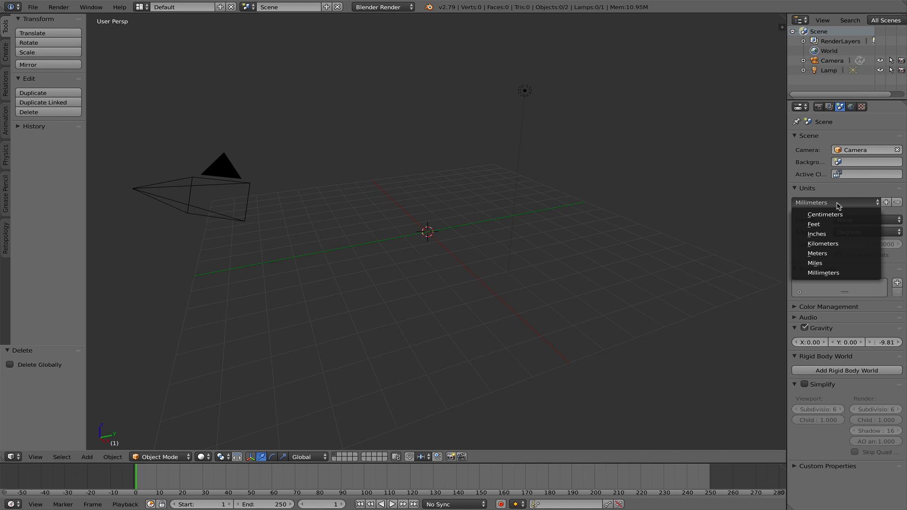
click(833, 202)
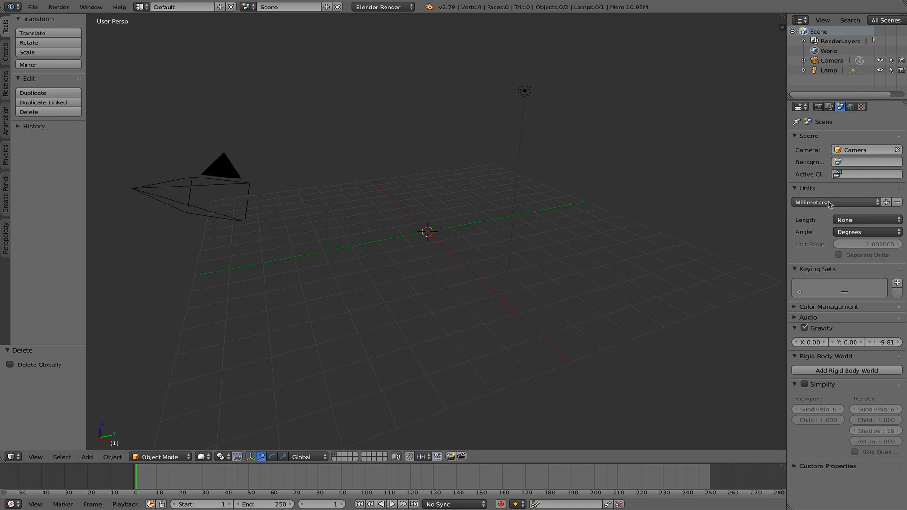
mouse_move(833, 202)
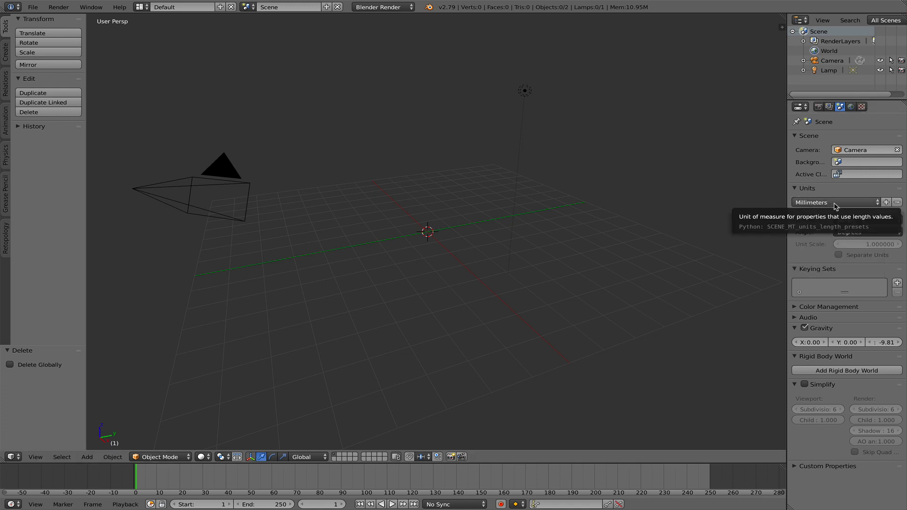
mouse_move(670, 200)
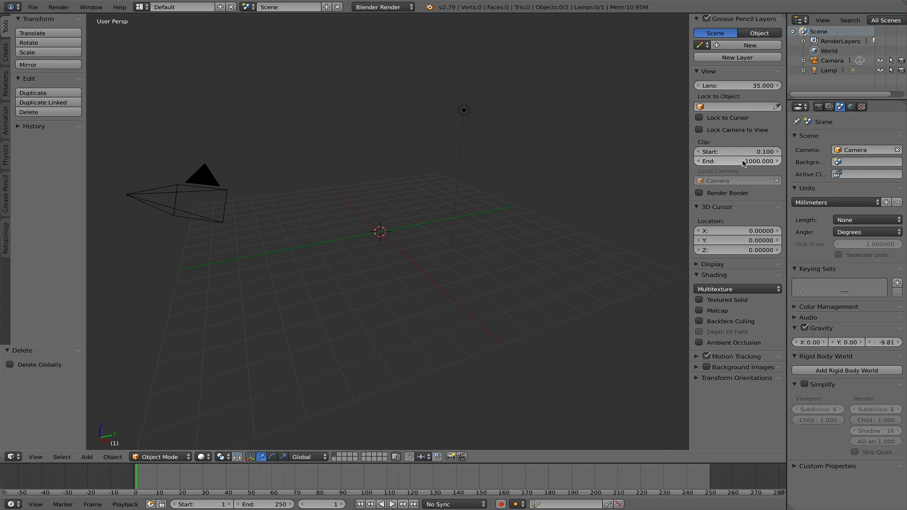
mouse_move(633, 180)
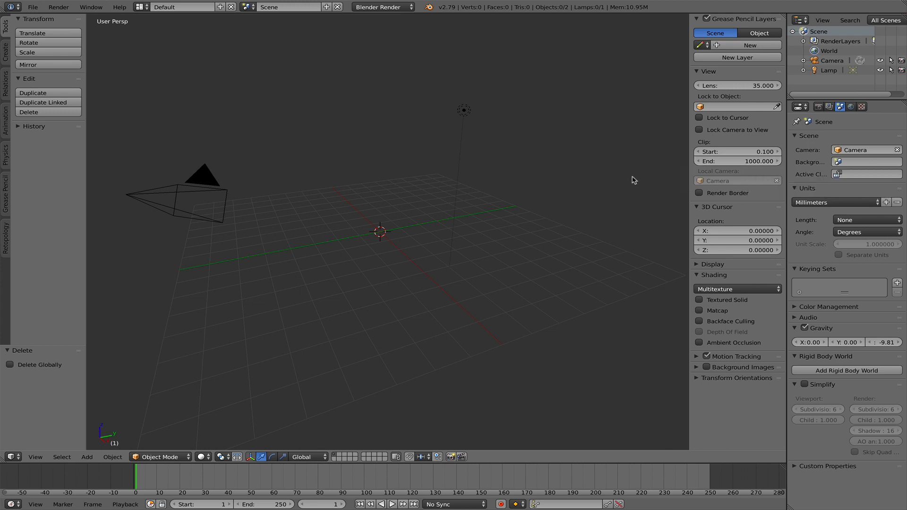
click(663, 185)
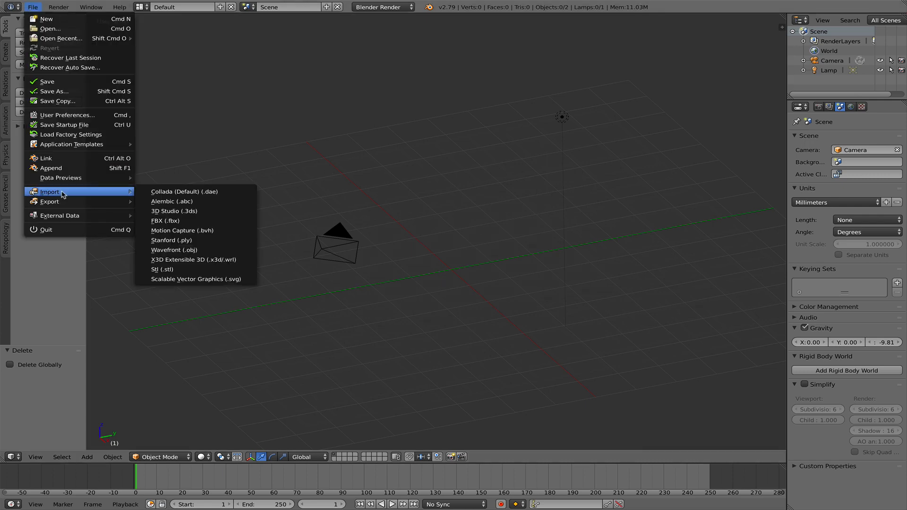
Import Shoe_sole_F360.obj from Downloads as a Wavefront OBJ.
click(175, 250)
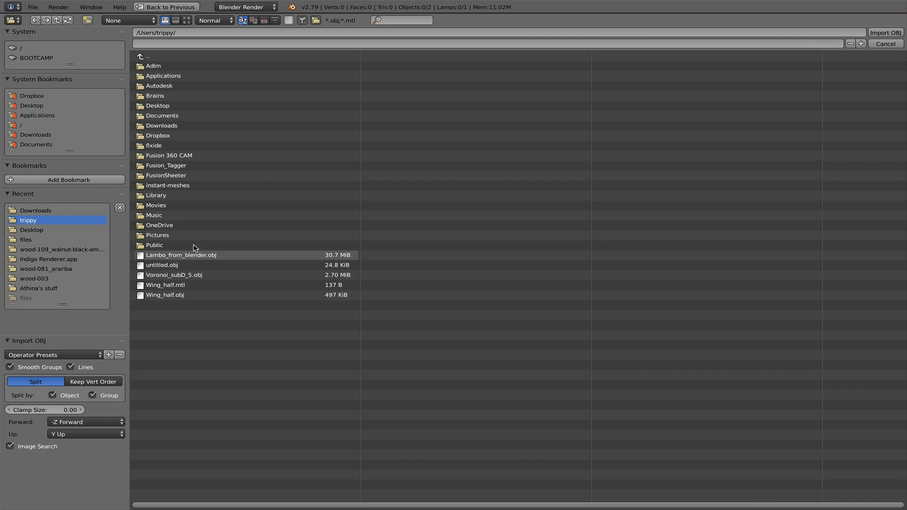
click(35, 135)
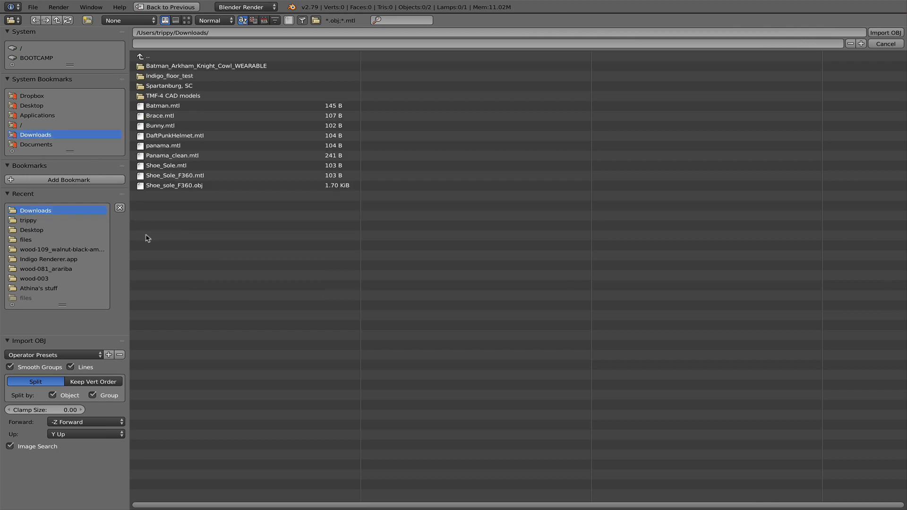
click(174, 185)
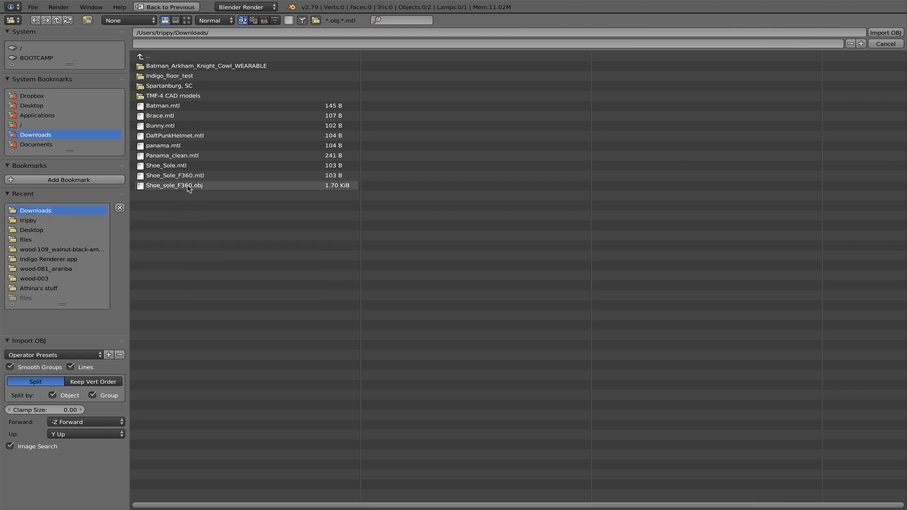
click(174, 185)
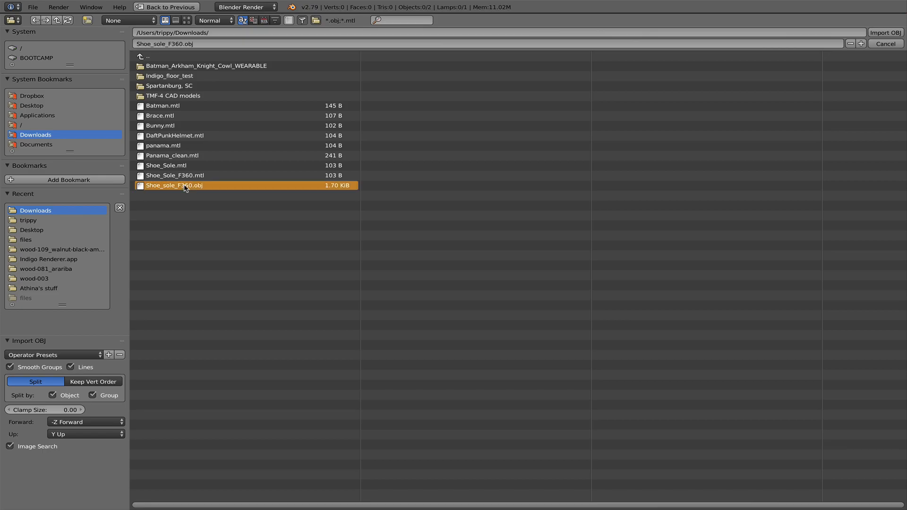
click(884, 32)
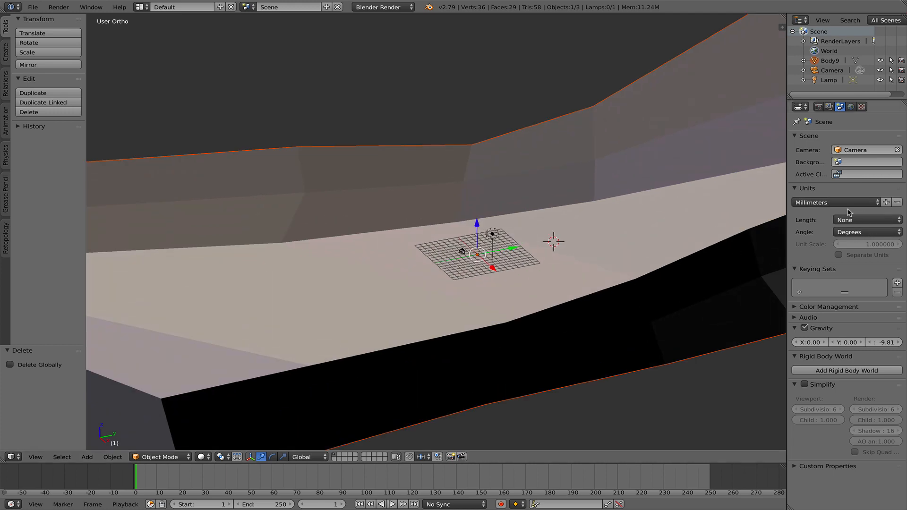
Switch the unit preset to Meters then back to Millimeters and zoom out on the sole.
click(834, 202)
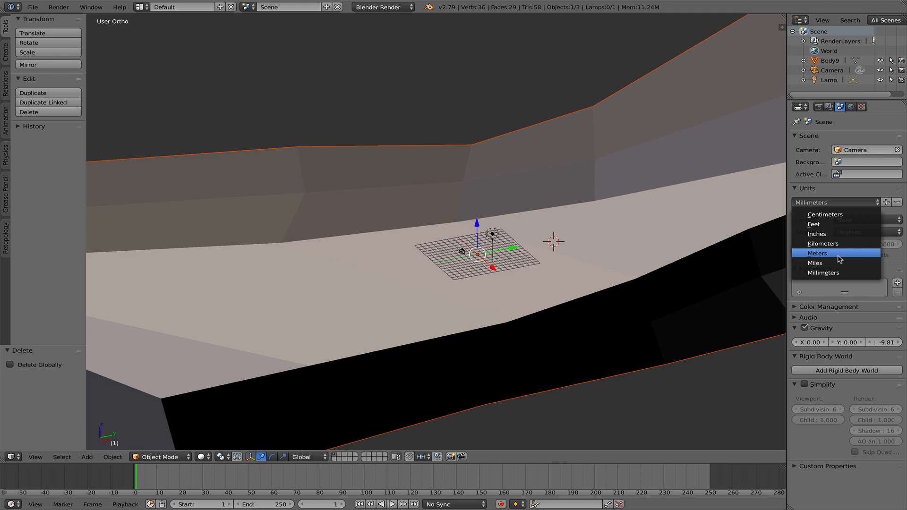
click(818, 253)
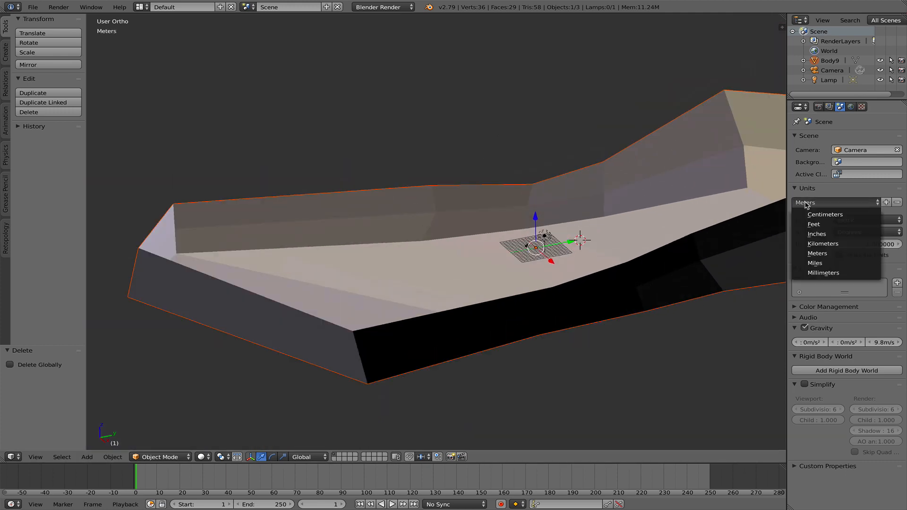
click(824, 273)
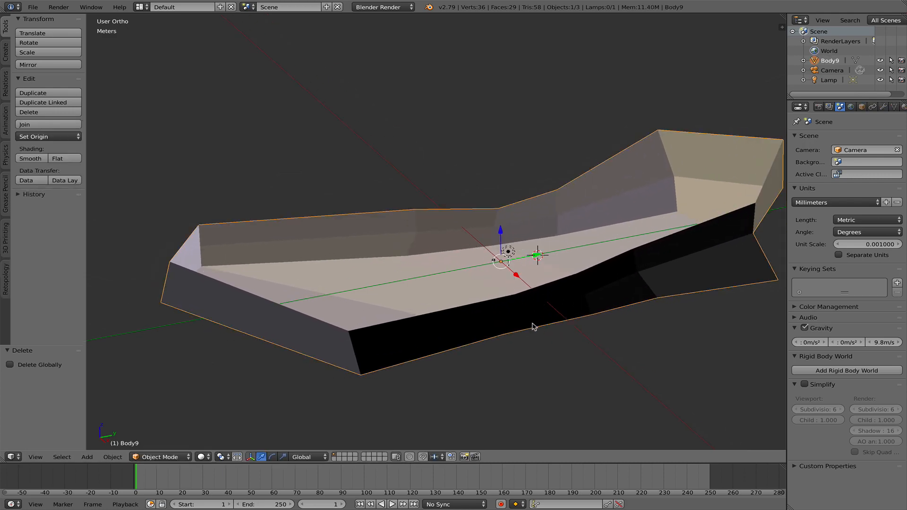
scroll(down, 3)
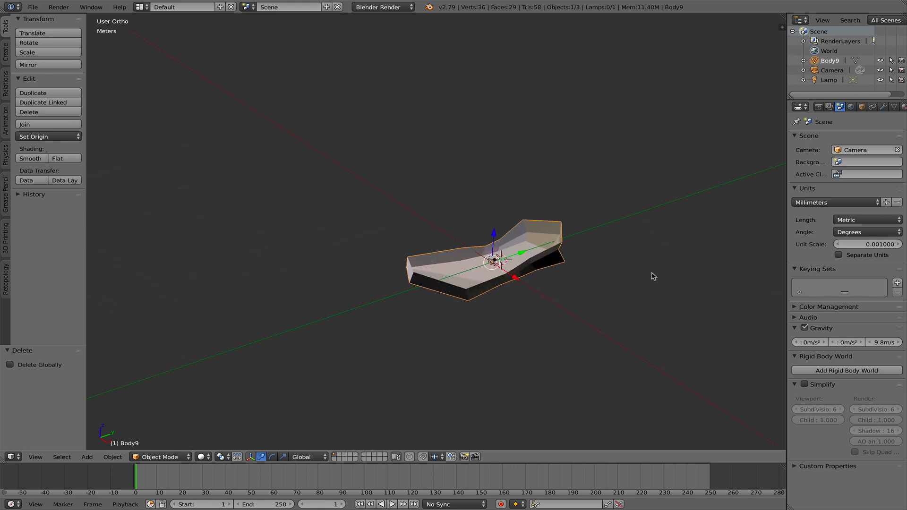
Raise the view's Clip End to 10 m so the whole sole displays.
key(n)
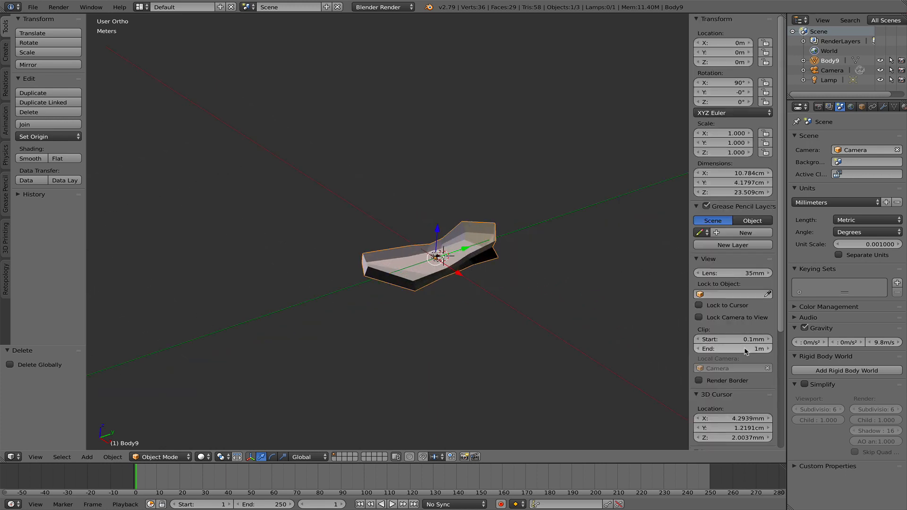
click(733, 348)
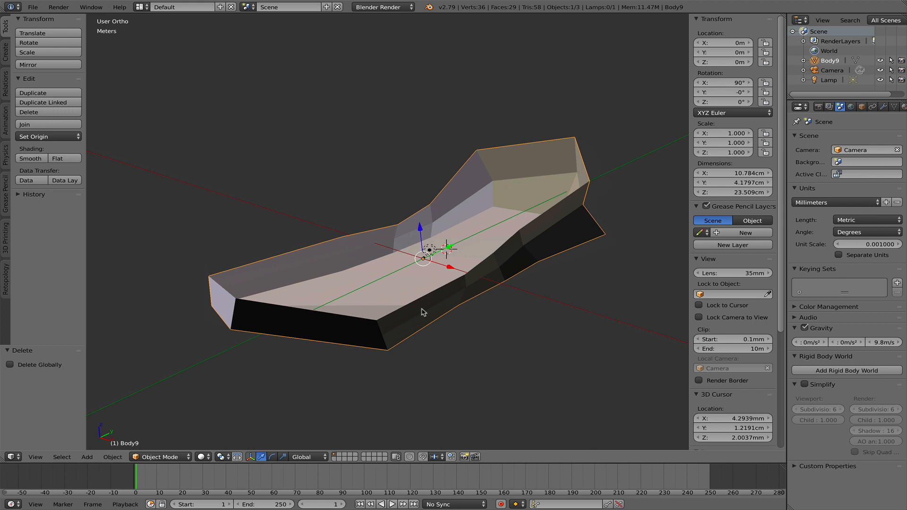
drag(422, 313, 523, 343)
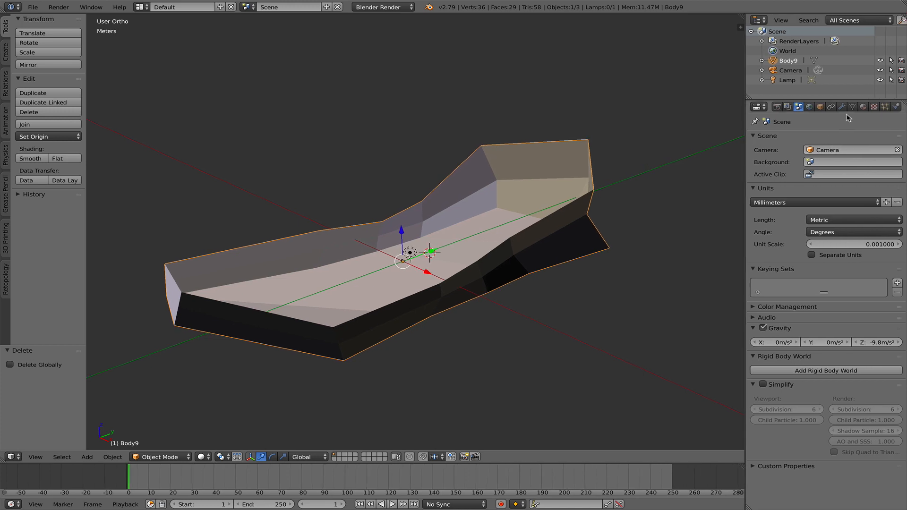
Add a Subdivision Surface modifier to the sole with 6 viewport subdivisions.
click(844, 105)
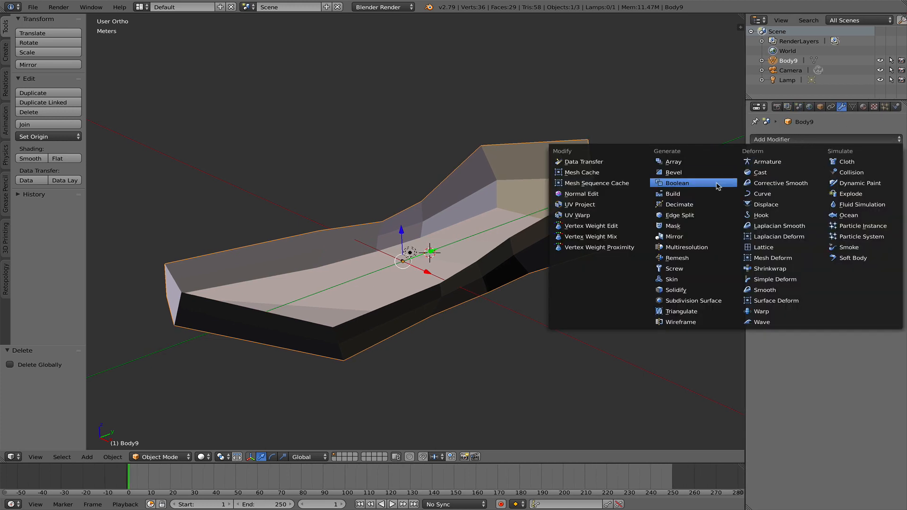
click(691, 300)
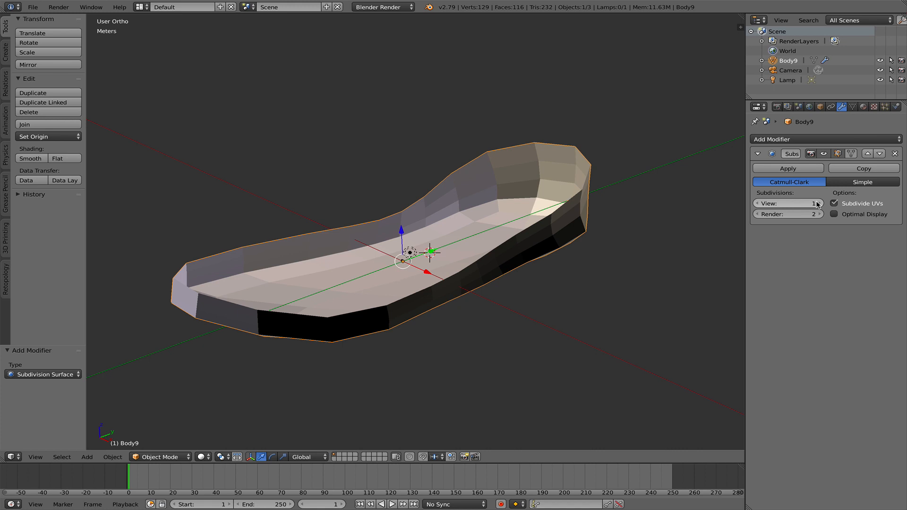
click(815, 204)
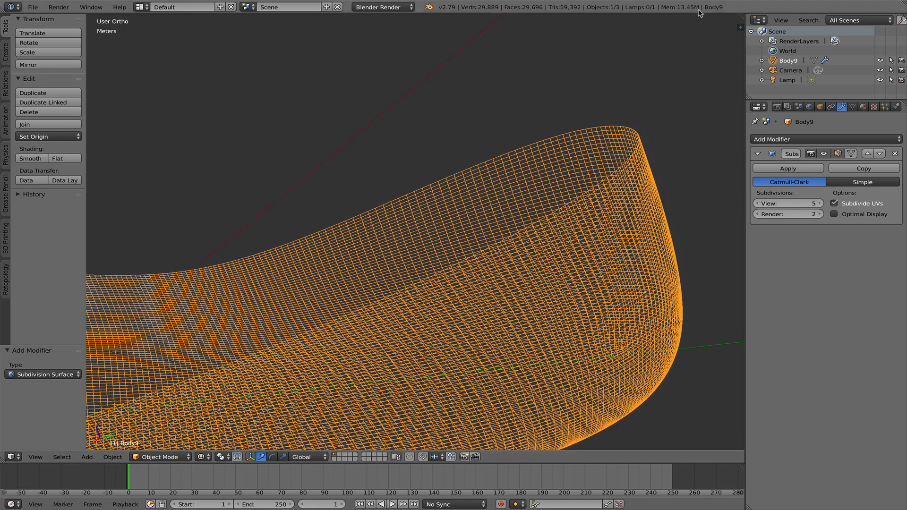
mouse_move(861, 182)
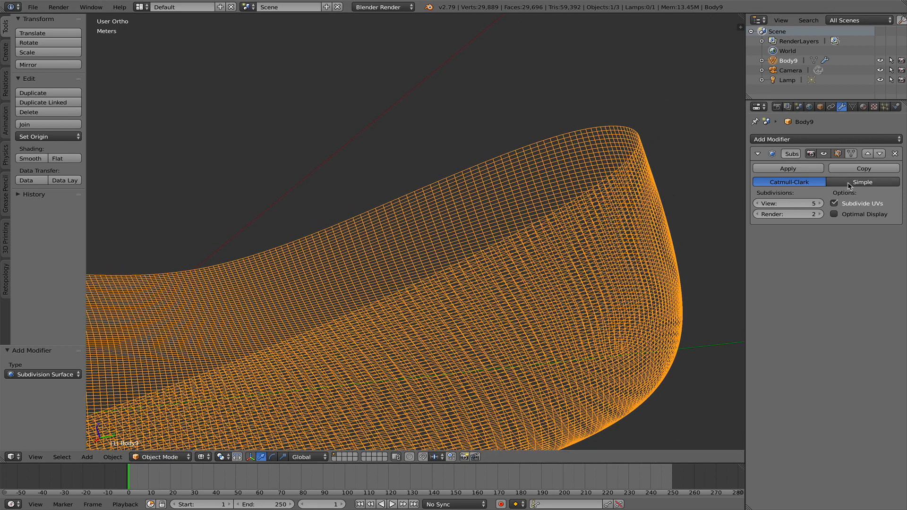
click(818, 203)
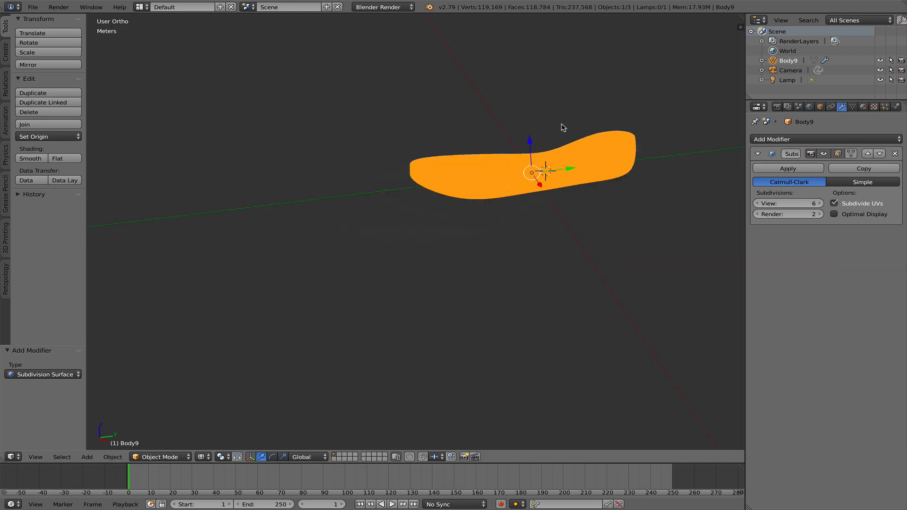
scroll(up, 3)
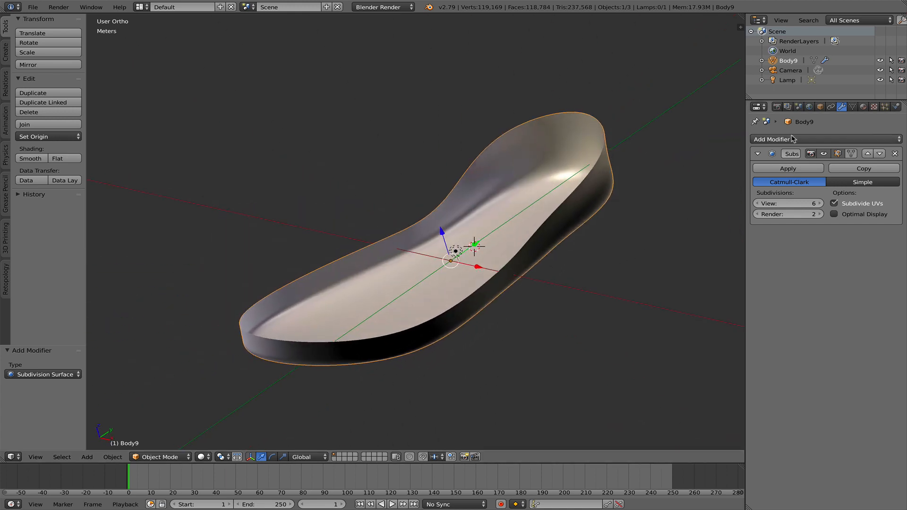
Add a Displace modifier to the sole with a new texture named Voronoi_disp.
click(787, 139)
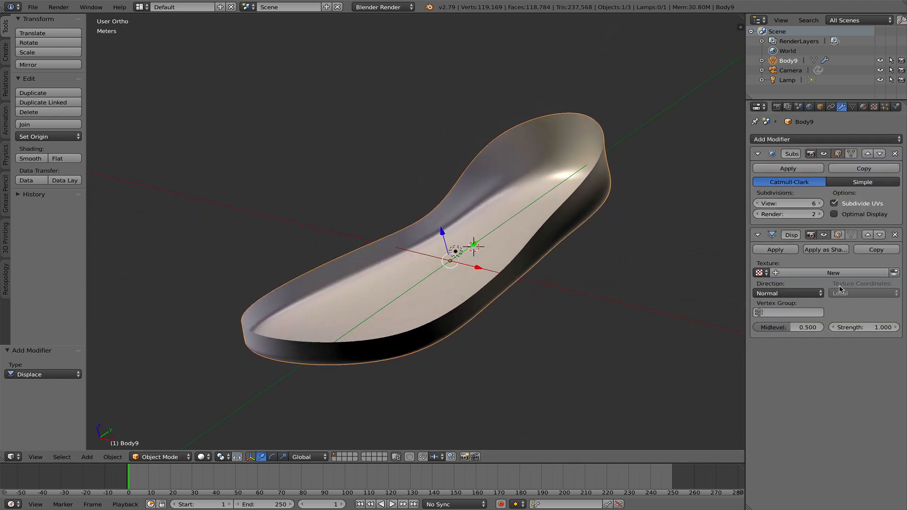
click(832, 272)
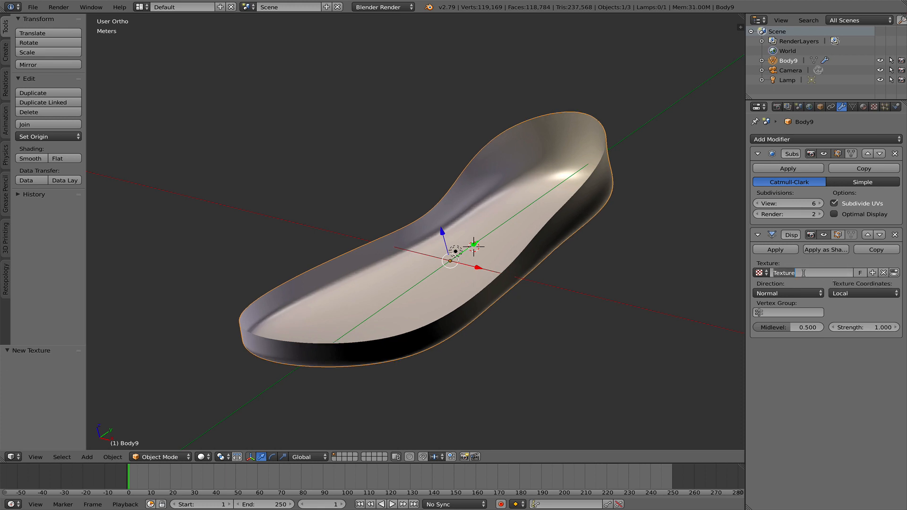
text(Voro)
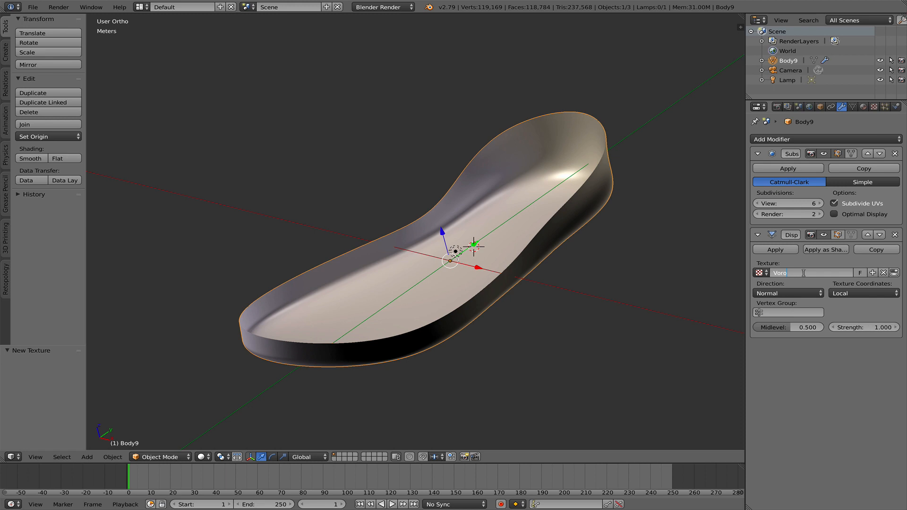
text(Voronoi_disp)
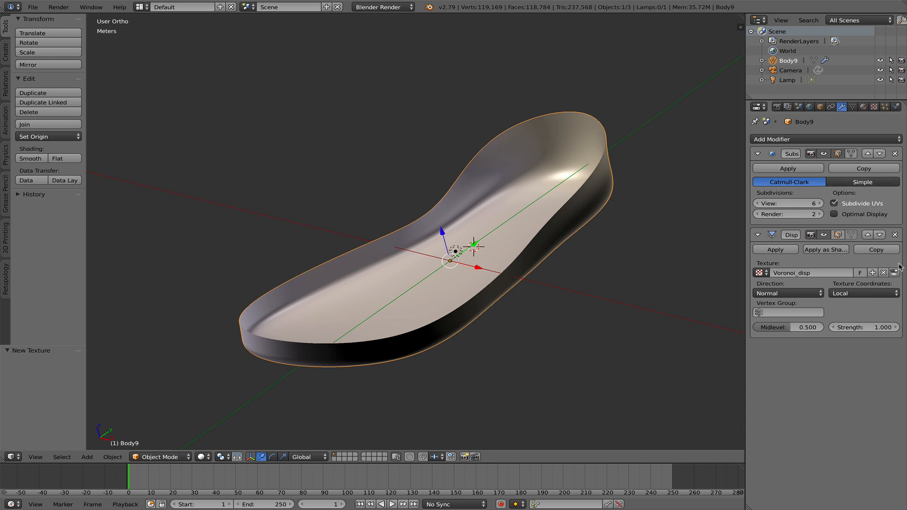
mouse_move(896, 272)
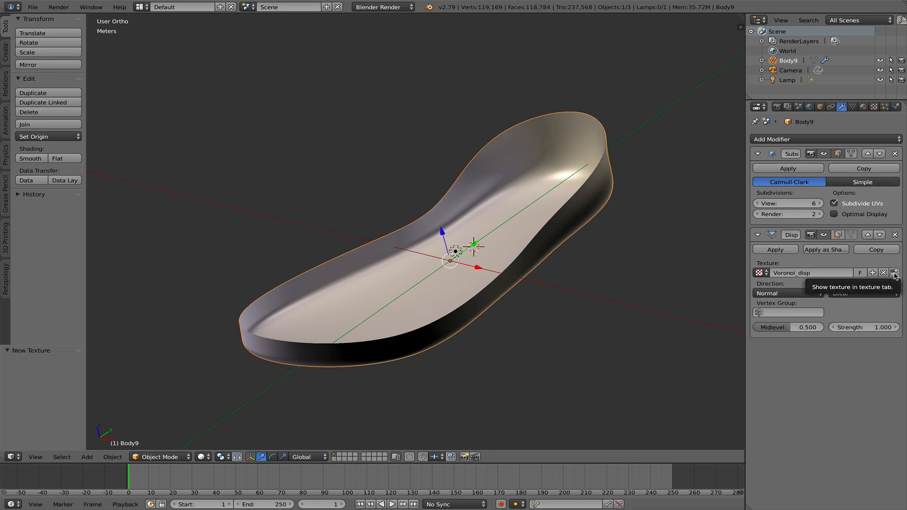
Make Voronoi_disp a Voronoi pattern with noise size 3.00.
click(894, 272)
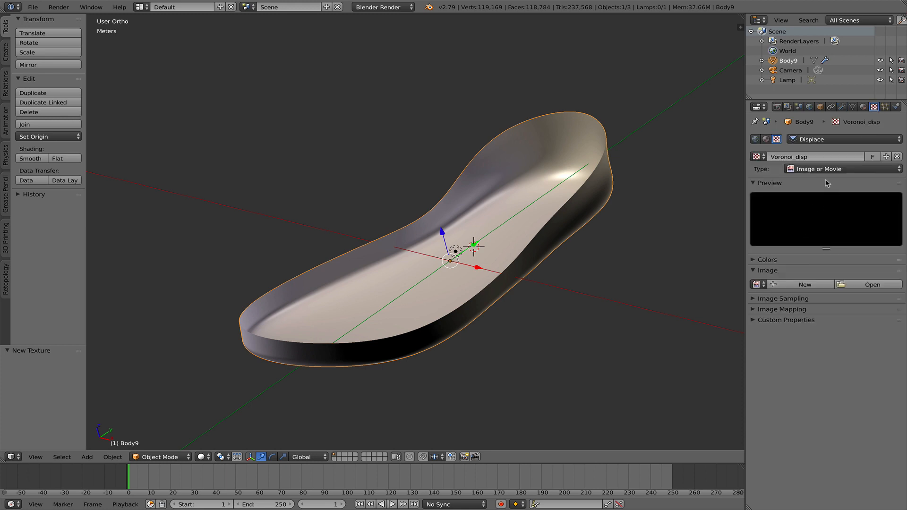
click(842, 168)
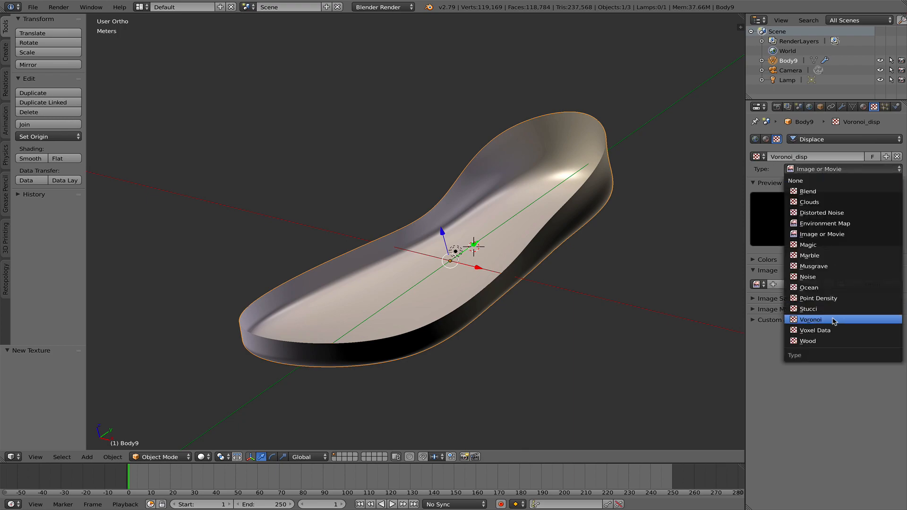
click(811, 319)
text(2)
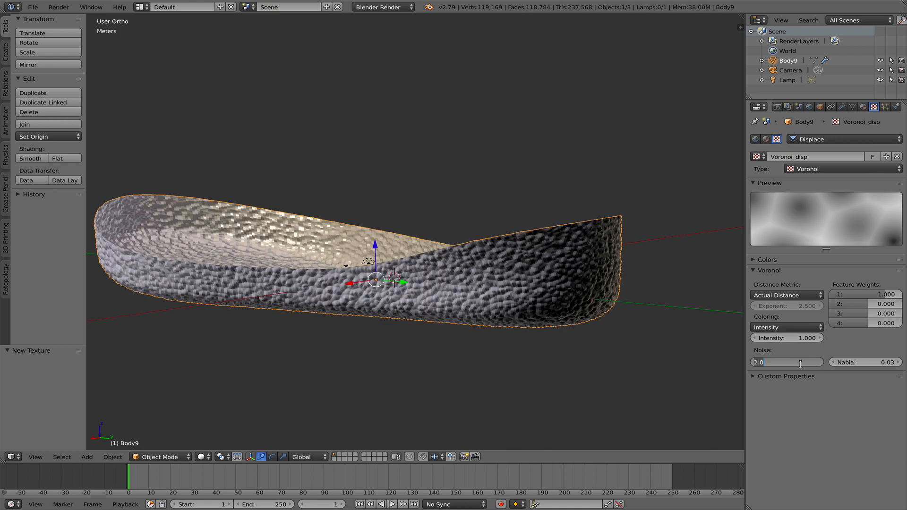
text(3.00)
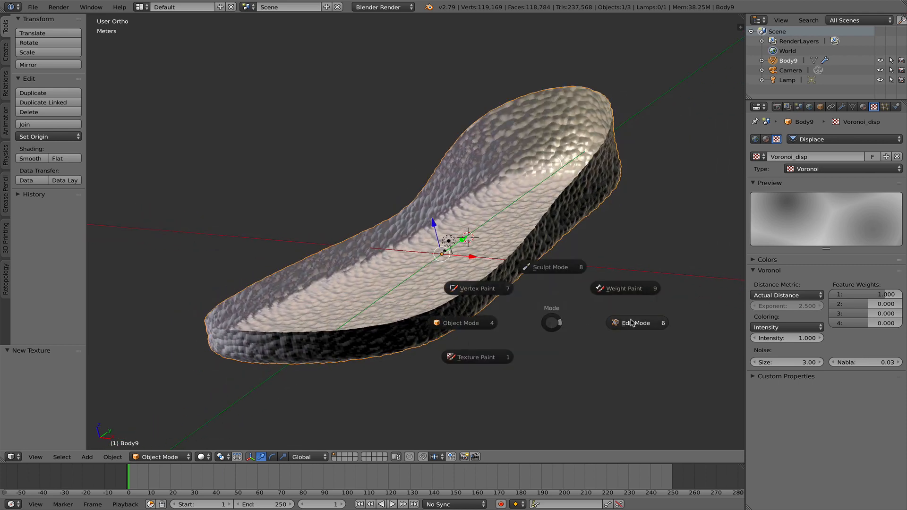
Enter Edit Mode on the sole and move its top rim vertices up about 5.3 mm along Z.
click(636, 323)
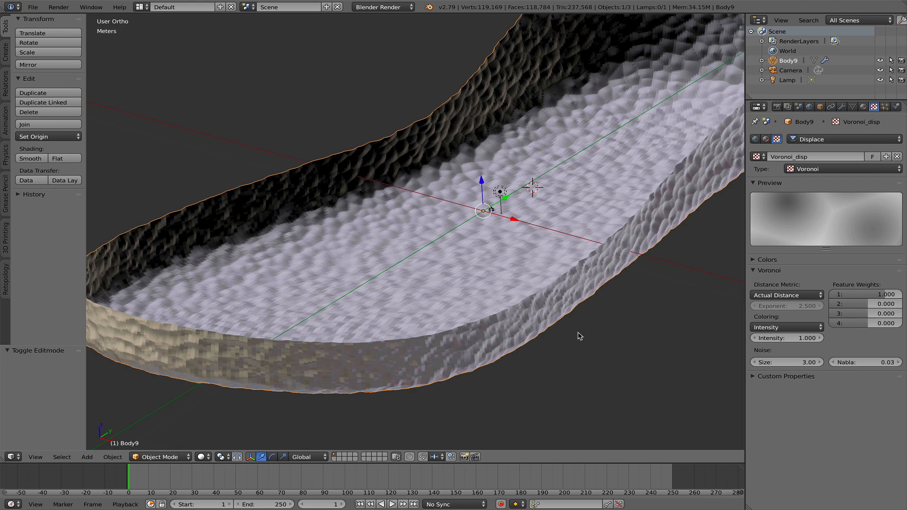
drag(578, 336, 658, 311)
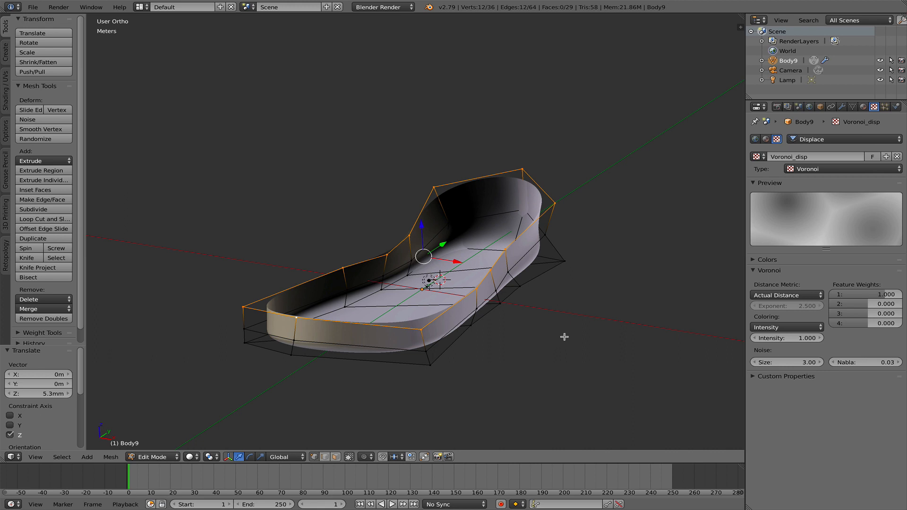
mouse_move(279, 315)
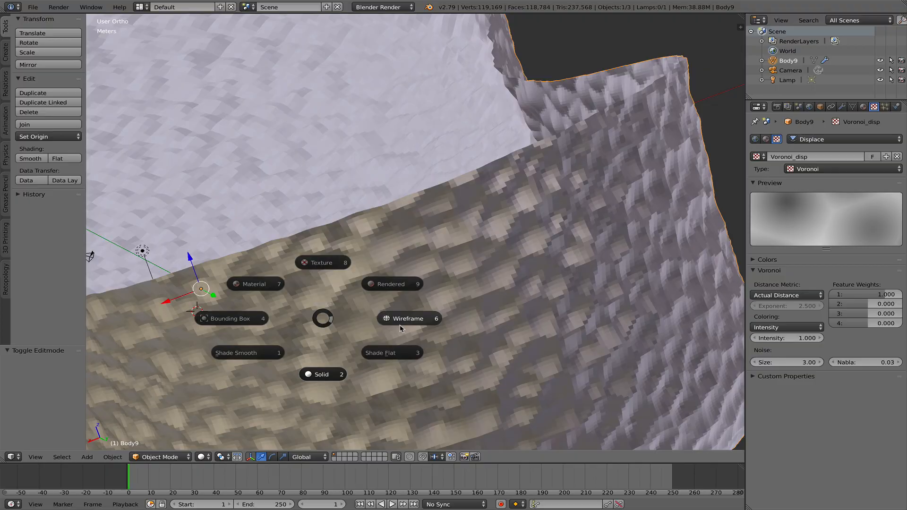
click(408, 318)
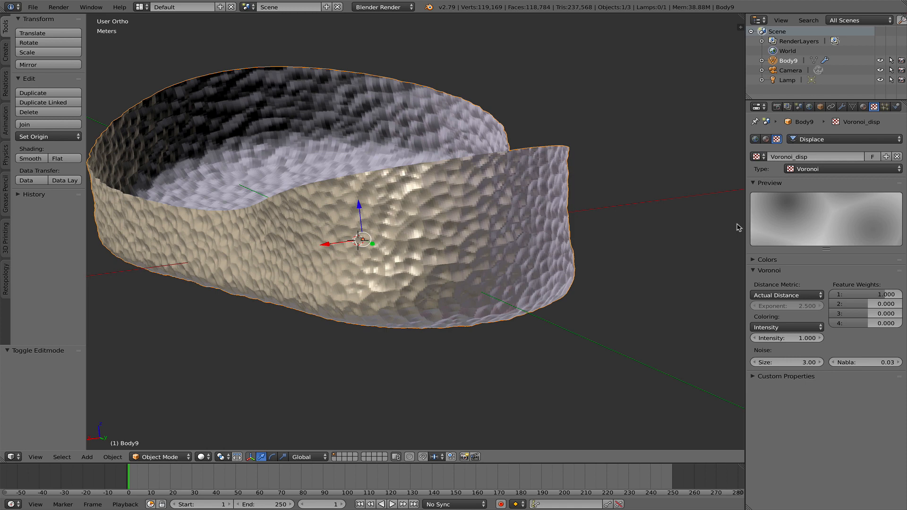
click(772, 140)
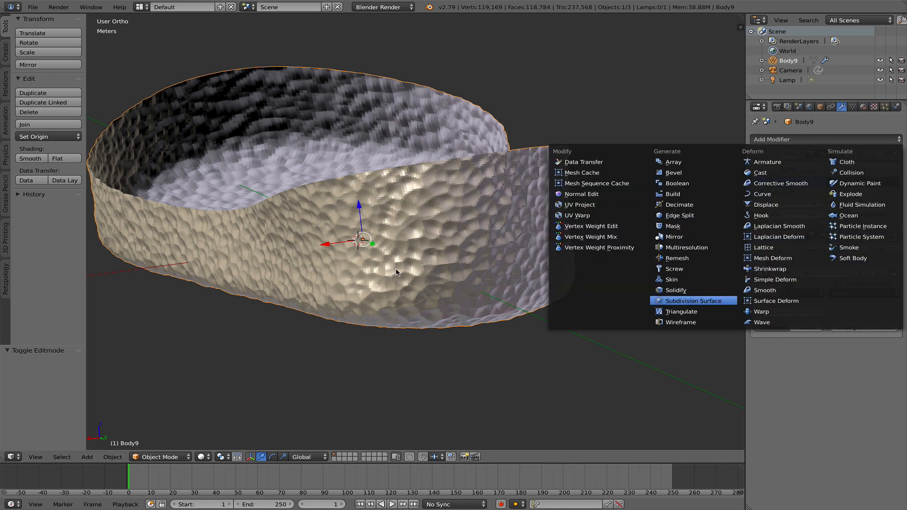
click(689, 300)
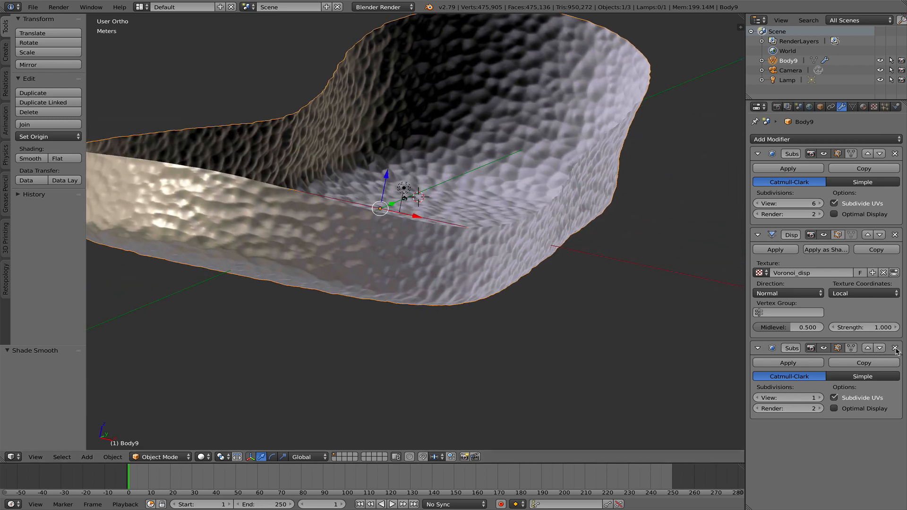
click(895, 348)
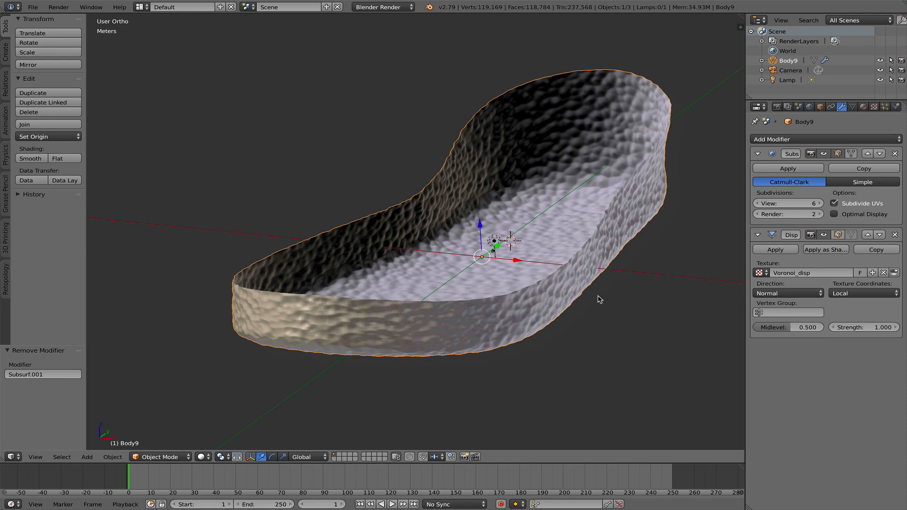
Change the Displace modifier's Midlevel field to -0.5 so the Voronoi bumps push outward.
text(0.000)
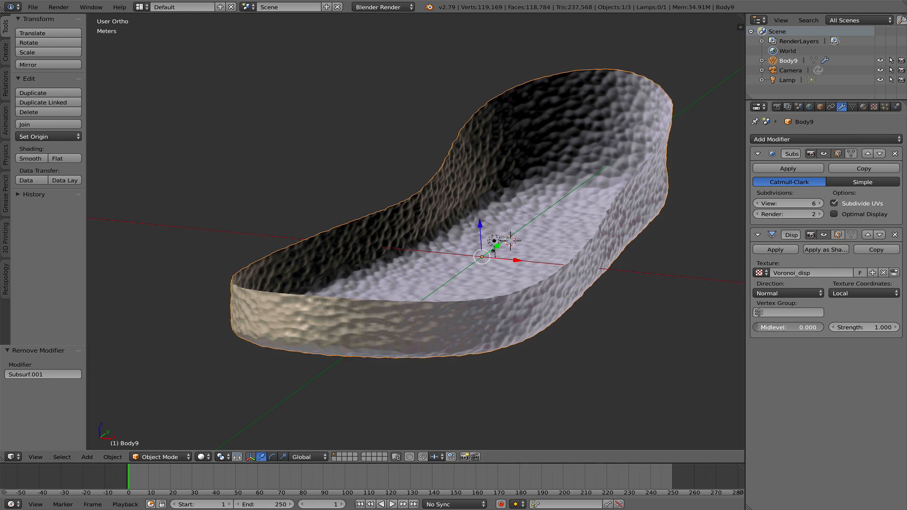
click(788, 327)
text(-0.500)
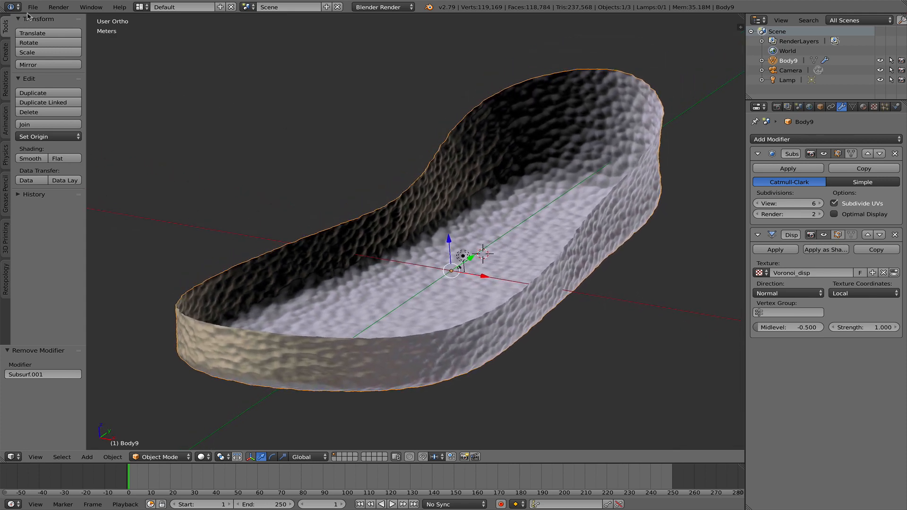
Start a Wavefront OBJ export named Shoe_sole_Blender.obj from the File menu.
click(32, 6)
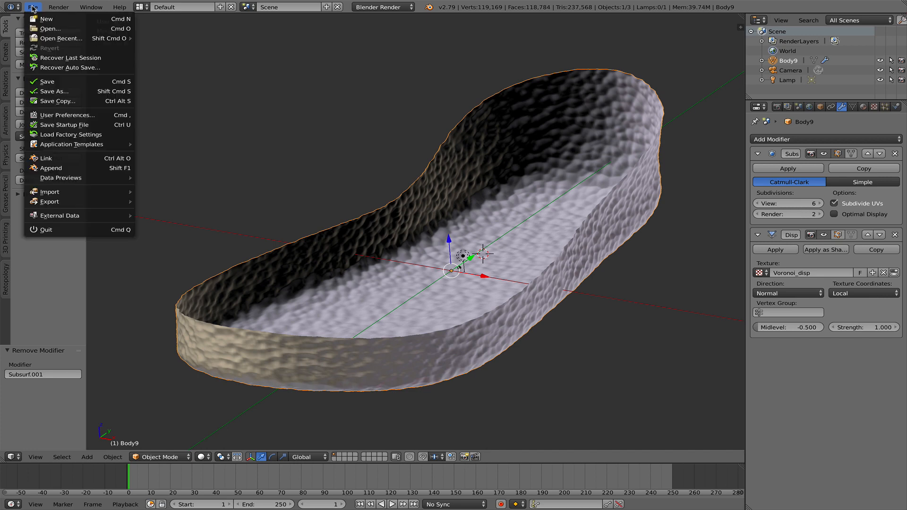
click(50, 201)
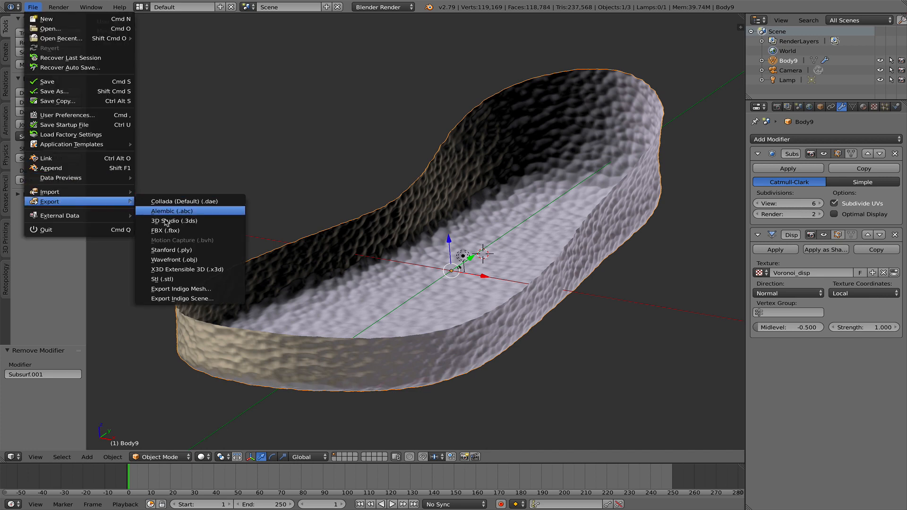
click(174, 259)
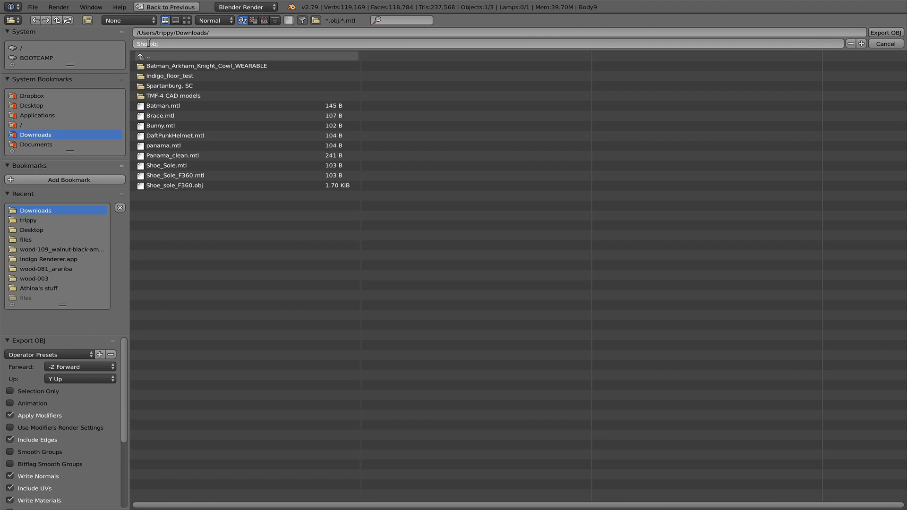
text(Shoe_sole_Blender.obj)
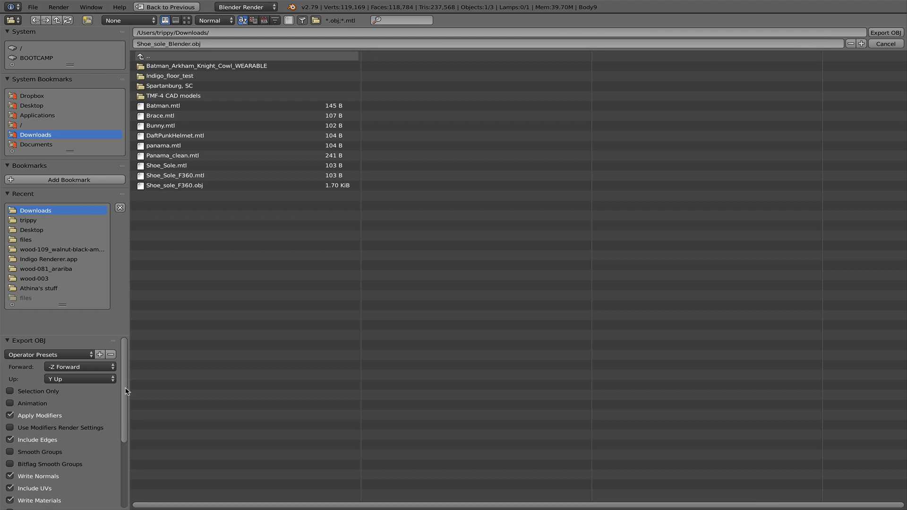
Limit the export to the selected sole without materials and write out the OBJ.
scroll(down, 3)
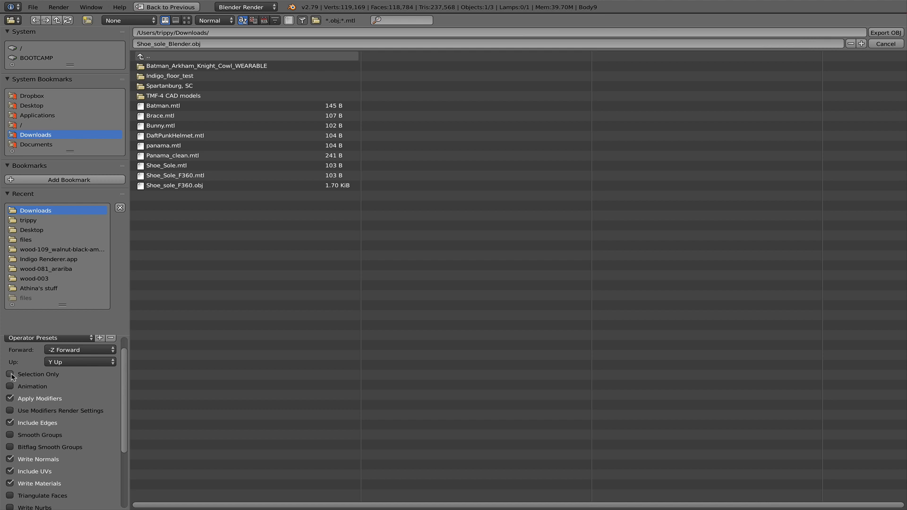
click(10, 374)
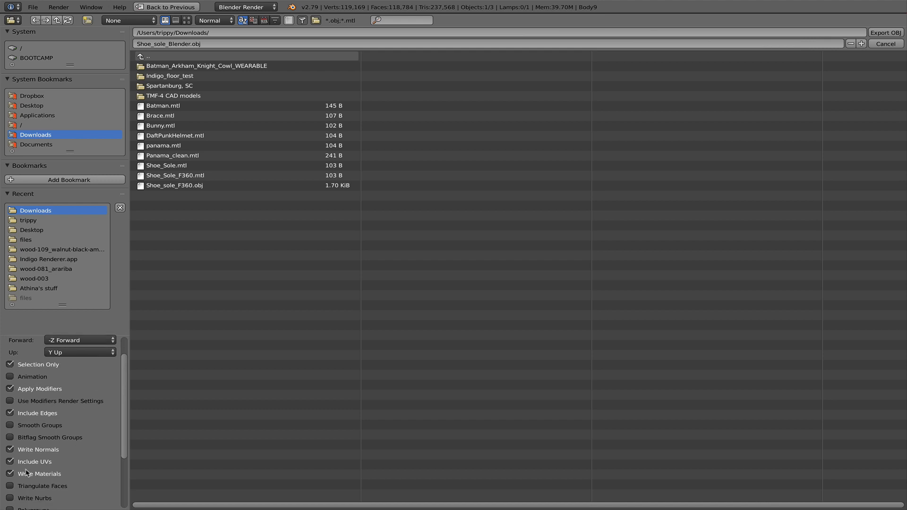
scroll(down, 3)
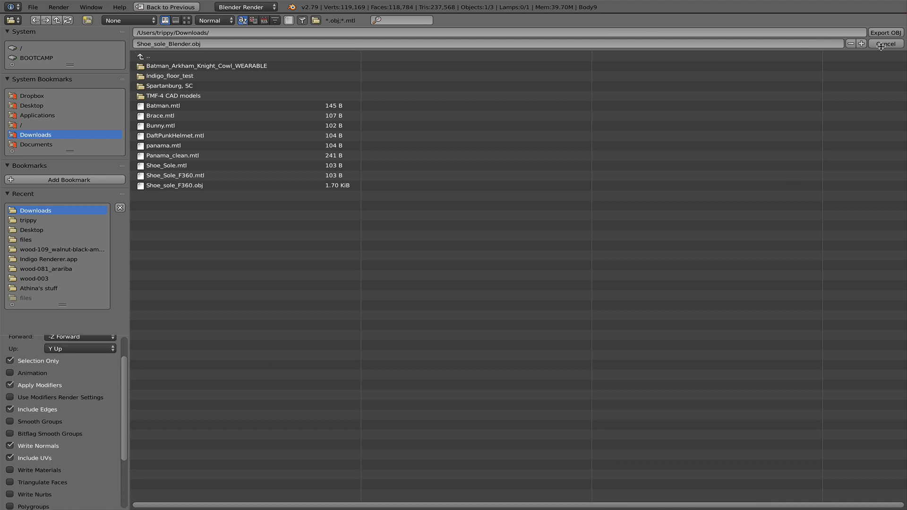
mouse_move(829, 103)
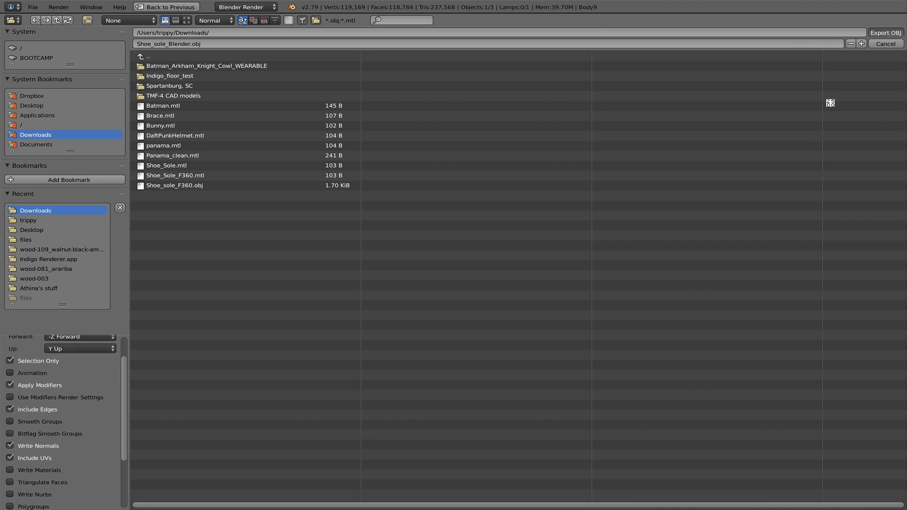
click(884, 44)
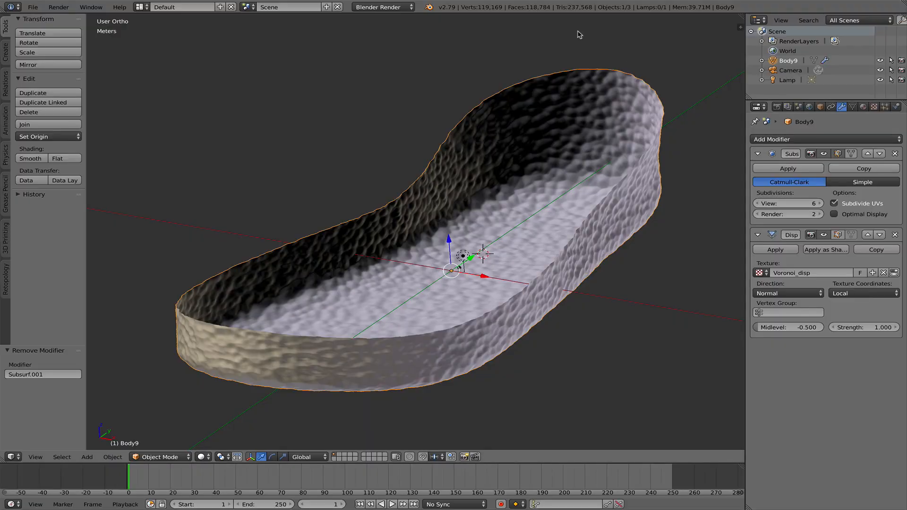
mouse_move(582, 22)
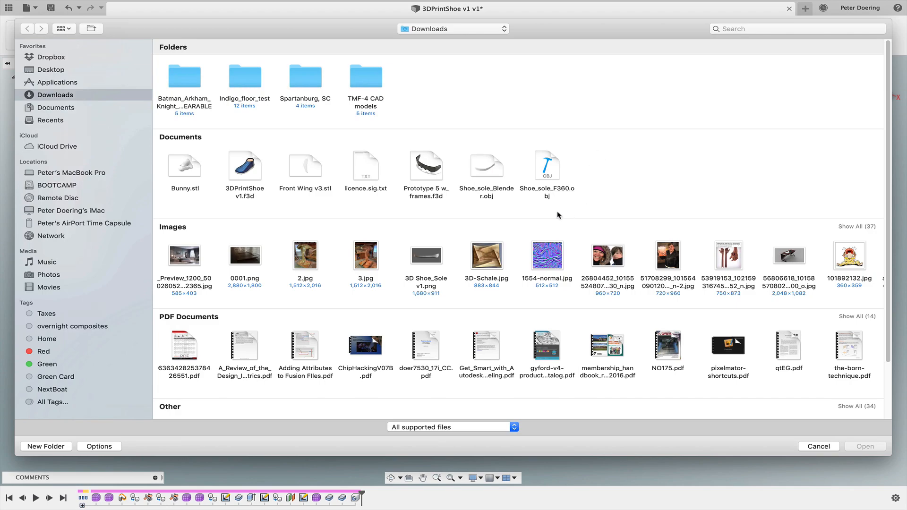
Insert Shoe_sole_Blender.obj from Downloads as a mesh body in millimetres.
click(485, 166)
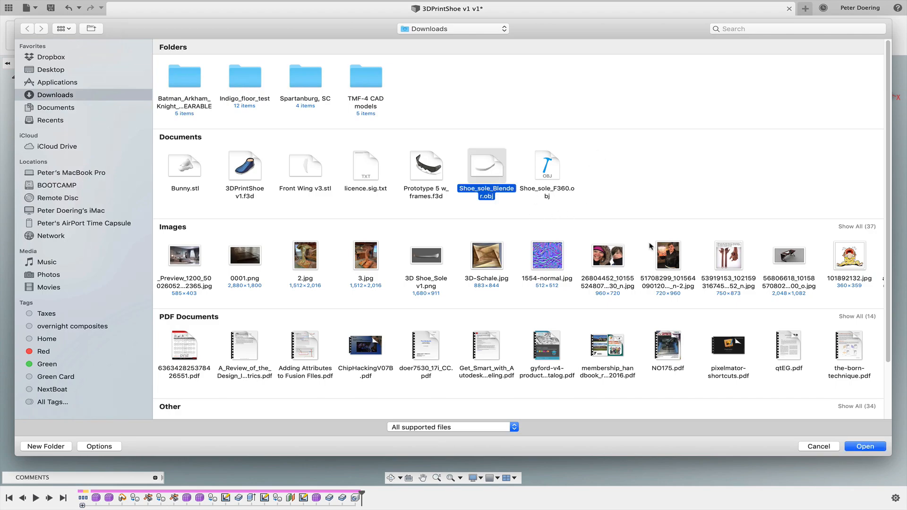
click(864, 446)
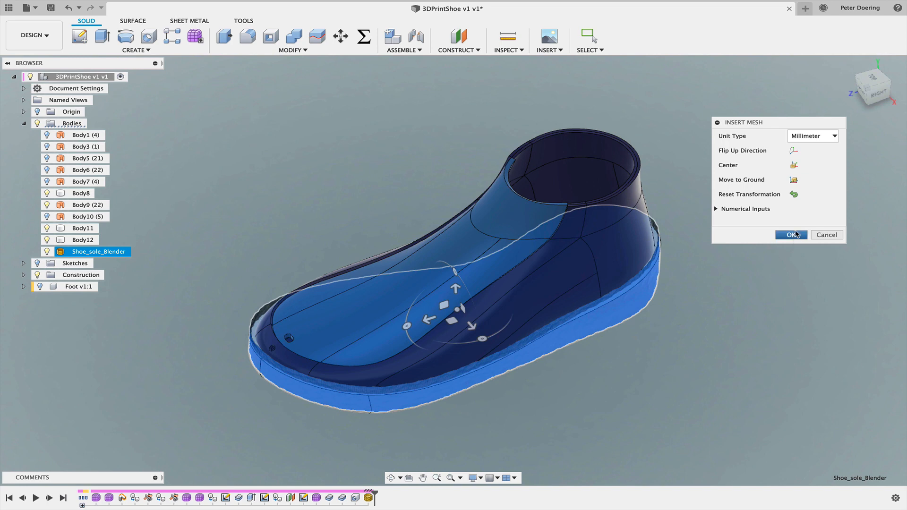
click(789, 236)
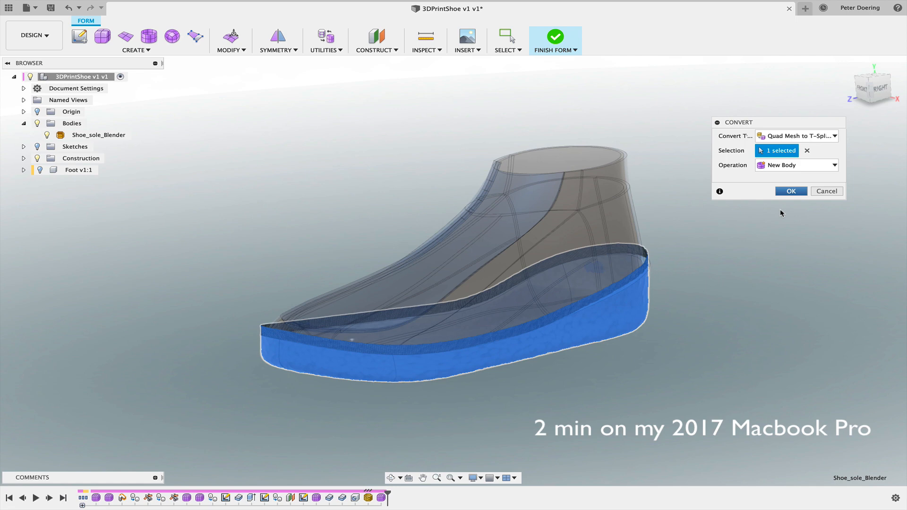
Confirm converting the textured sole mesh into a new T-spline body.
click(790, 191)
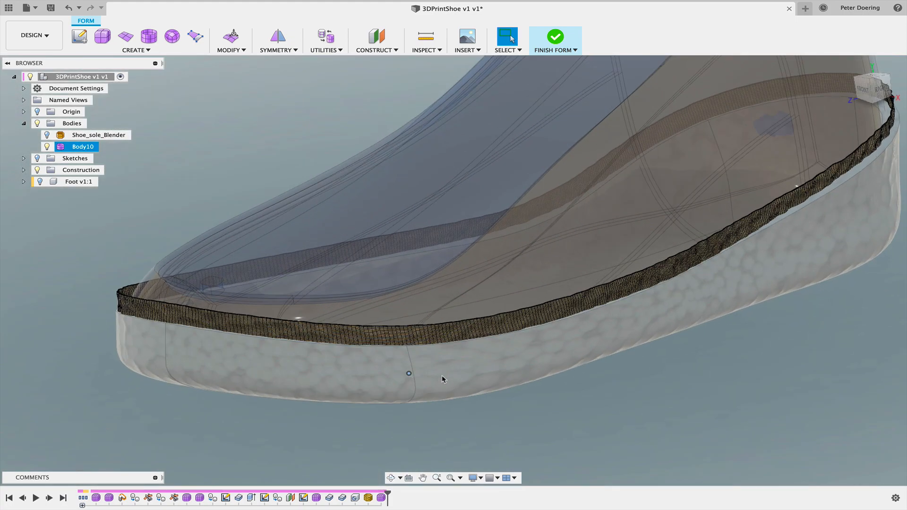
mouse_move(582, 386)
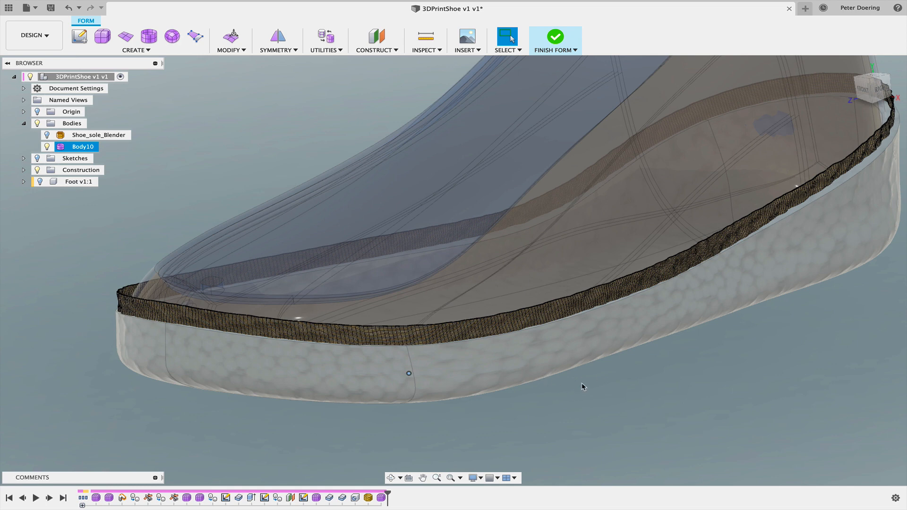
mouse_move(666, 353)
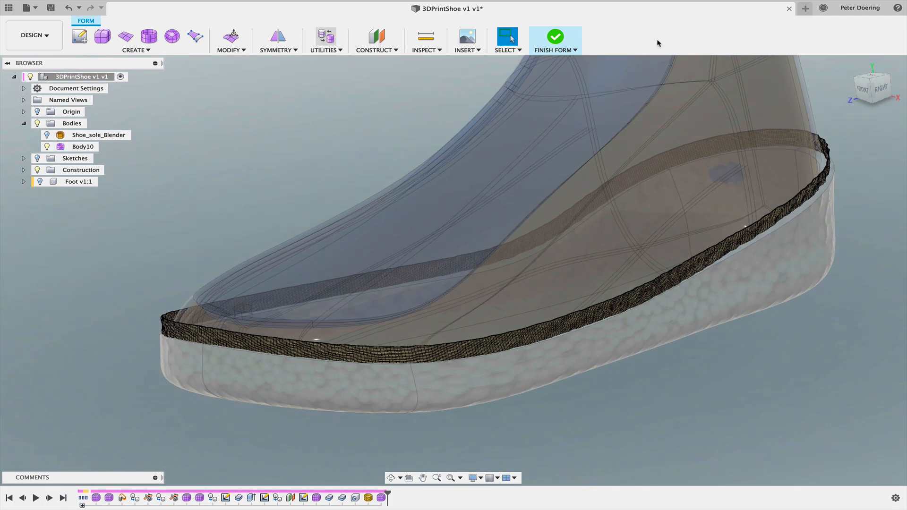
mouse_move(422, 113)
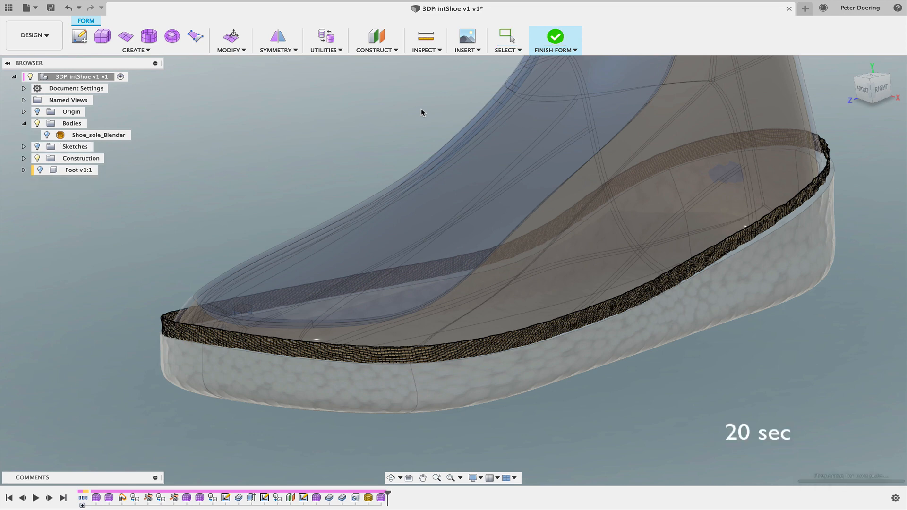
Finish Form so the textured sole becomes solid Body13 under the shoe upper.
click(555, 37)
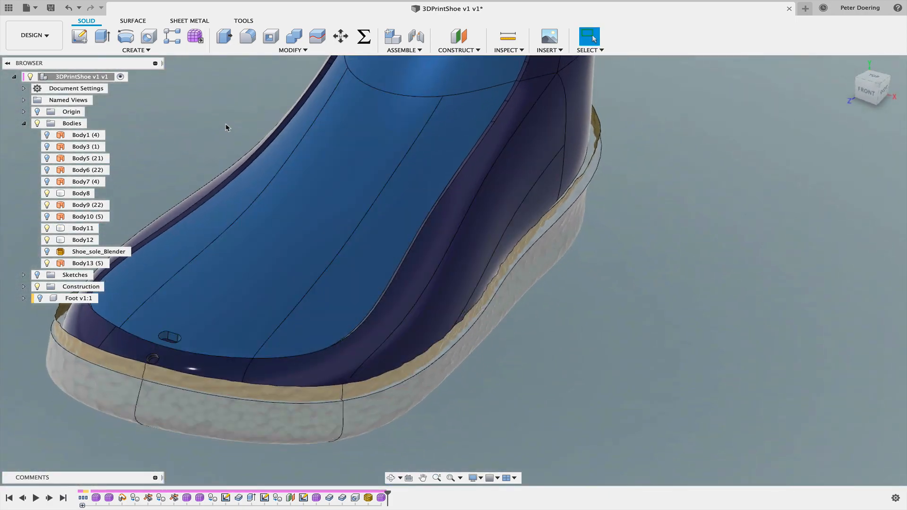
Start a Split Body operation from the Modify tools for dividing Body13 with Body11.
click(293, 41)
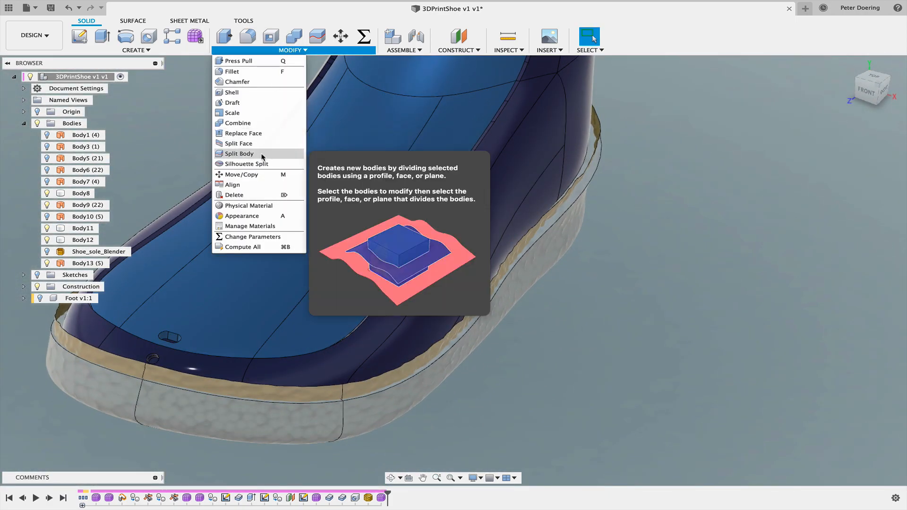
click(238, 153)
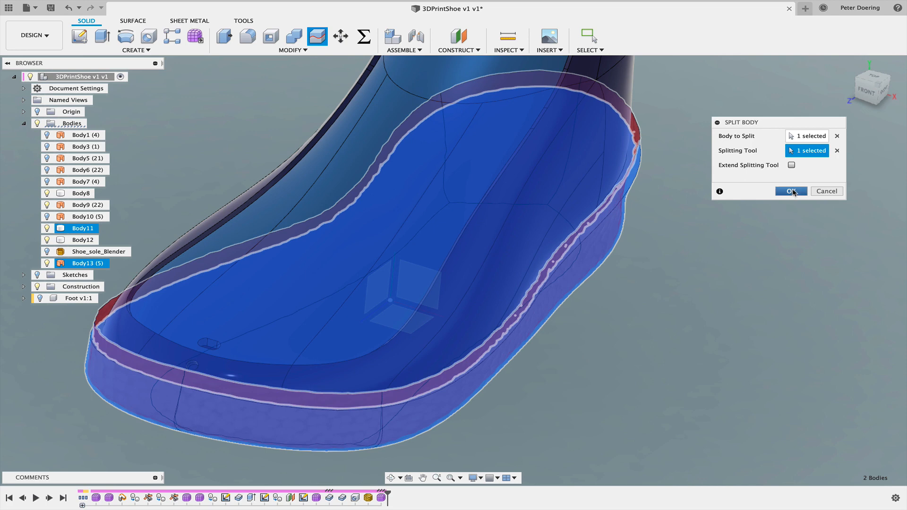
mouse_move(727, 273)
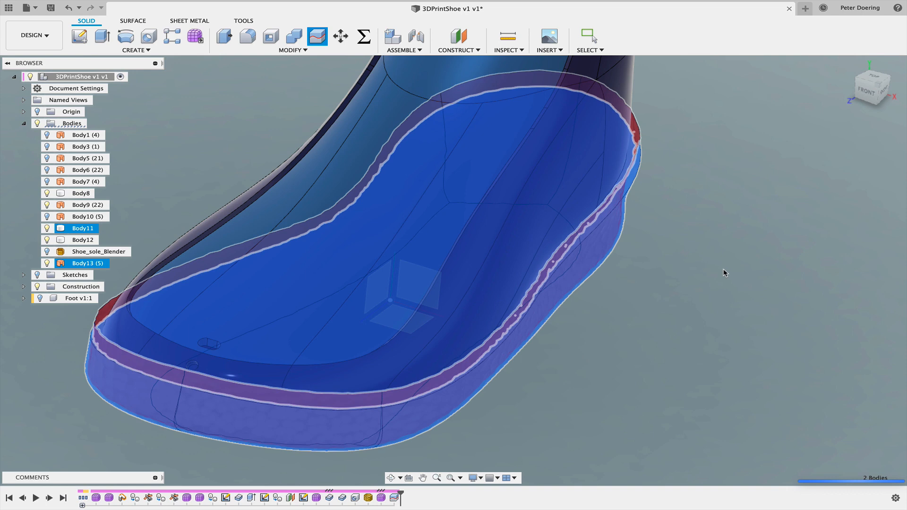
mouse_move(709, 274)
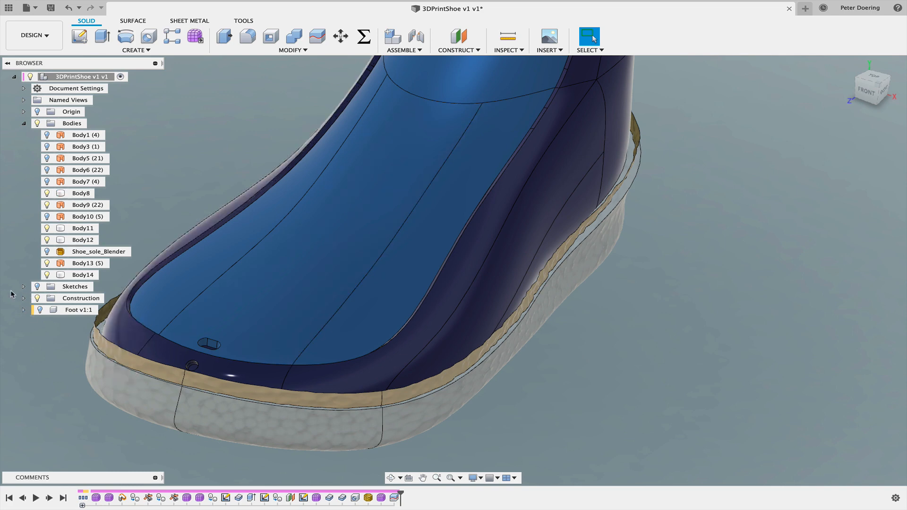
click(47, 275)
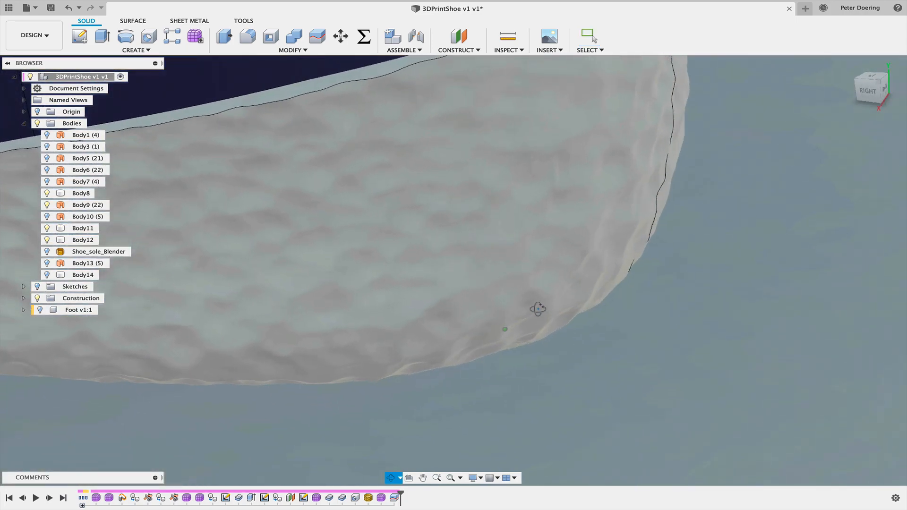
drag(536, 308, 436, 285)
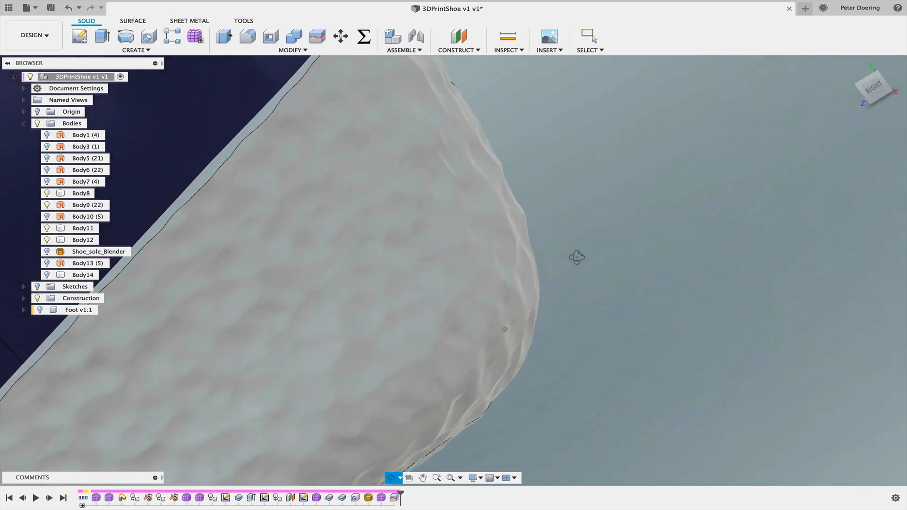
drag(576, 257, 505, 295)
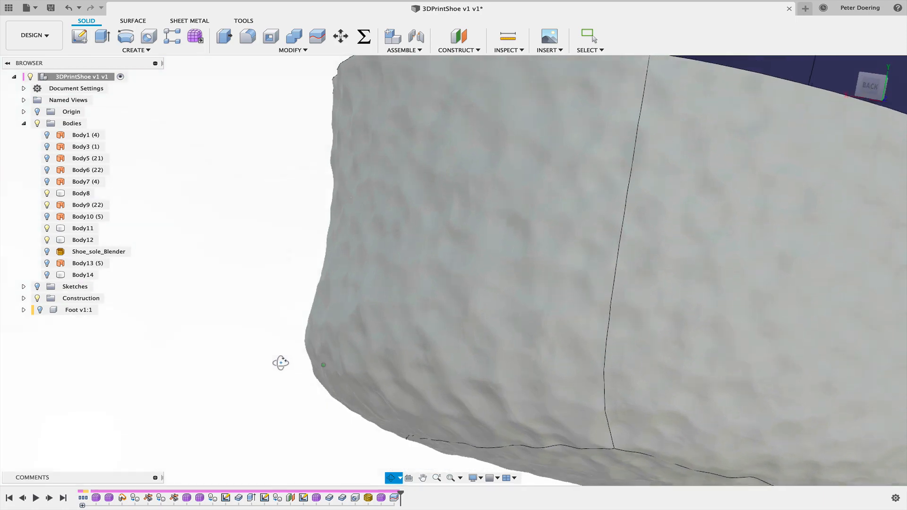
drag(280, 362, 319, 349)
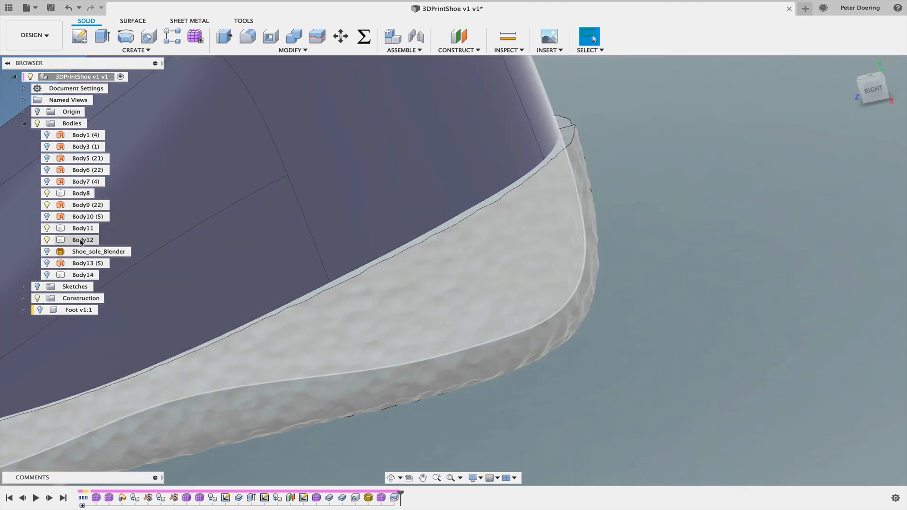
Set Body11's Display Detail Control to a Fixed level of High.
right_click(84, 227)
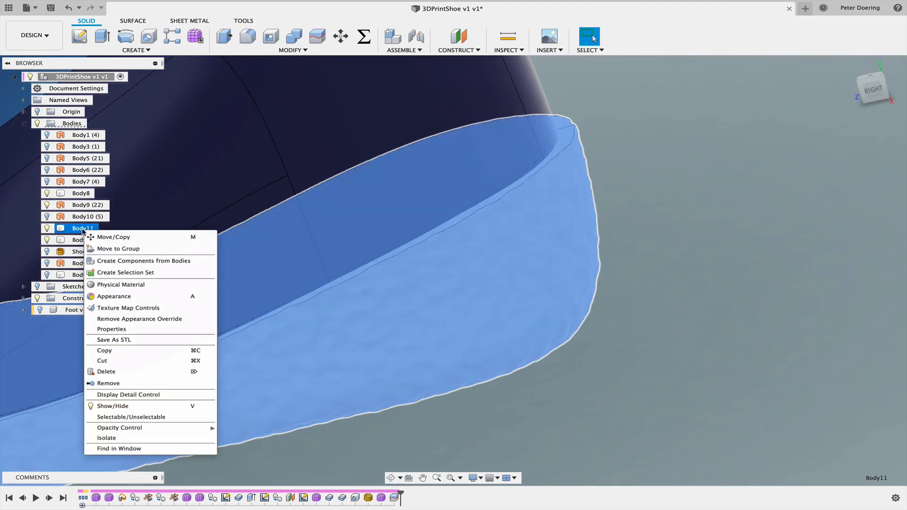
click(129, 394)
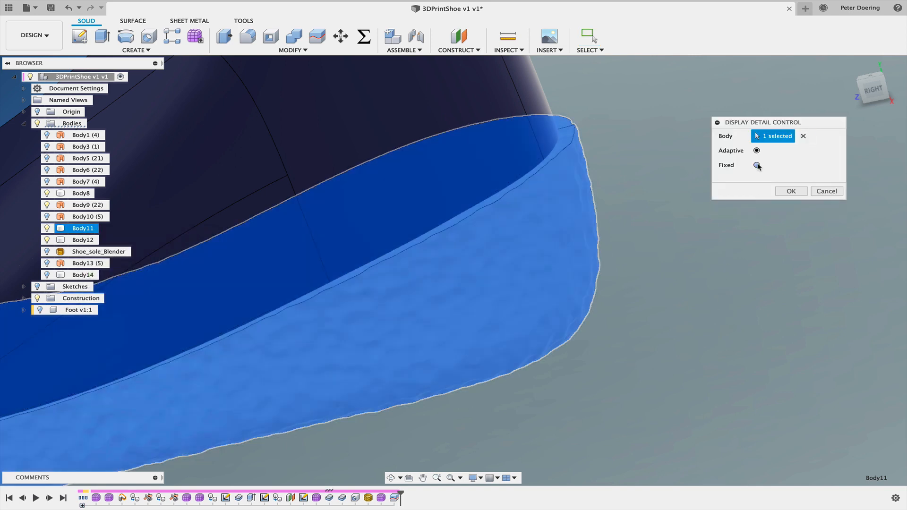
click(757, 165)
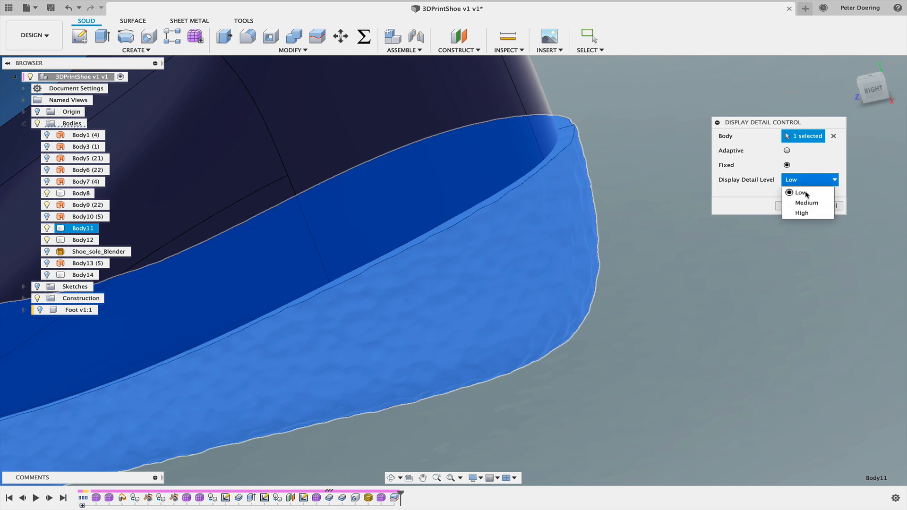
mouse_move(802, 212)
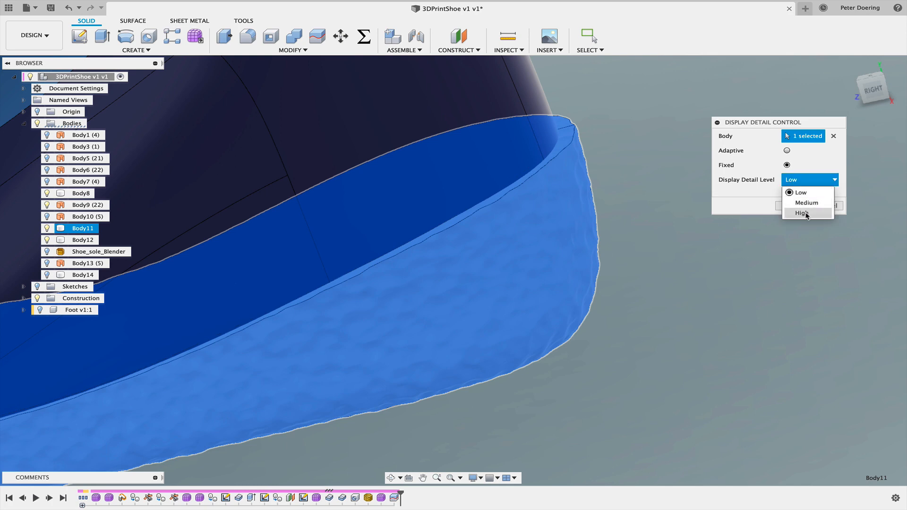
click(801, 213)
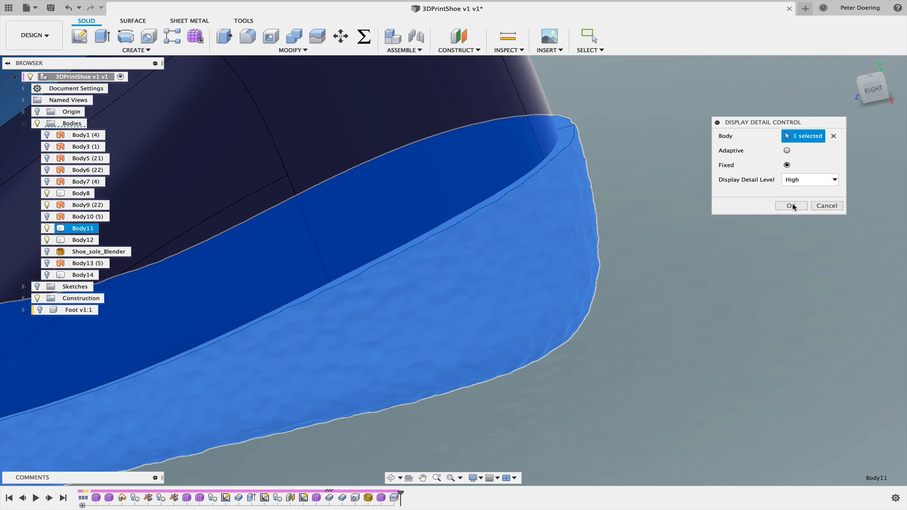
mouse_move(676, 291)
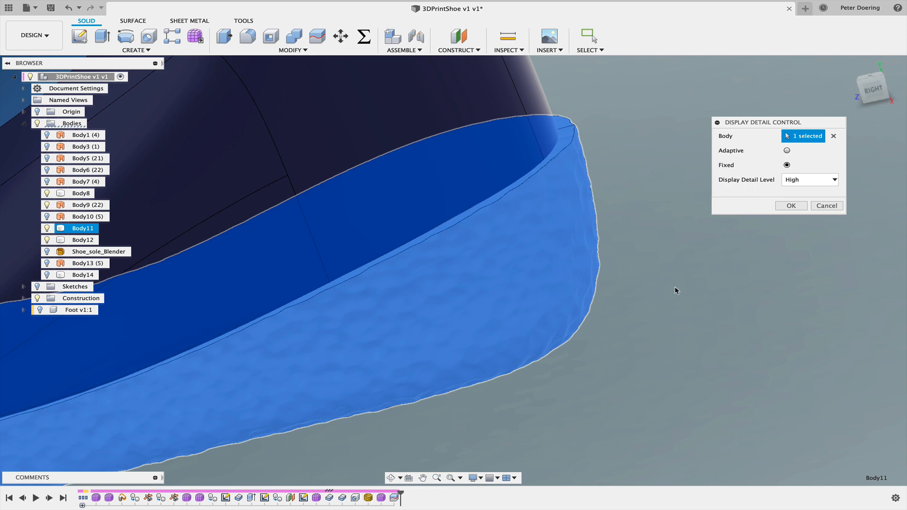
mouse_move(640, 307)
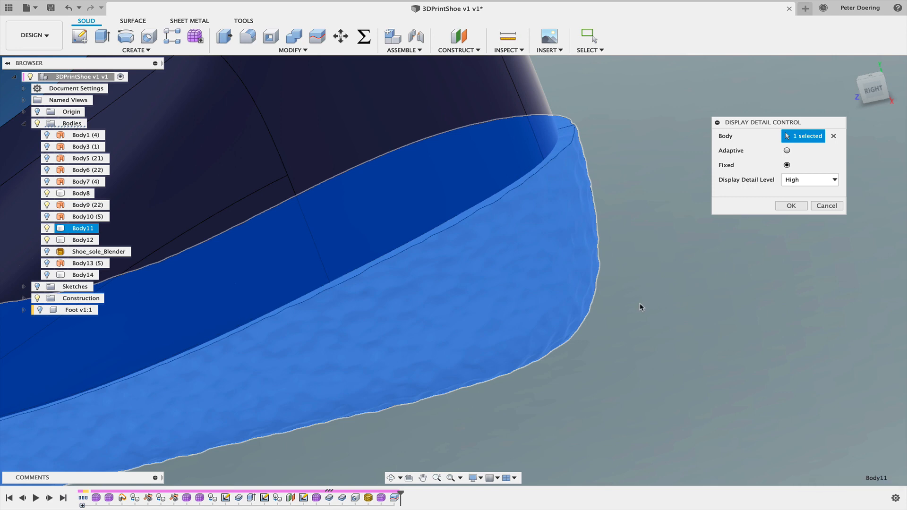
mouse_move(636, 305)
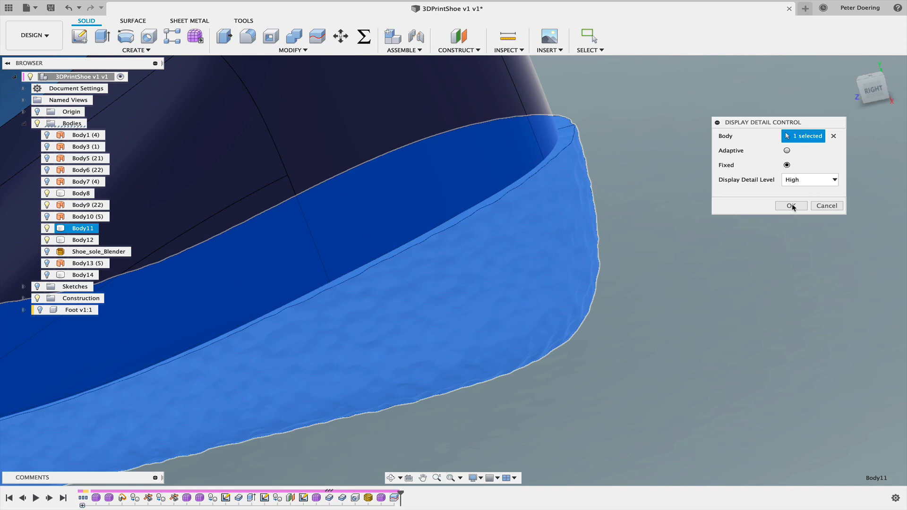
mouse_move(533, 406)
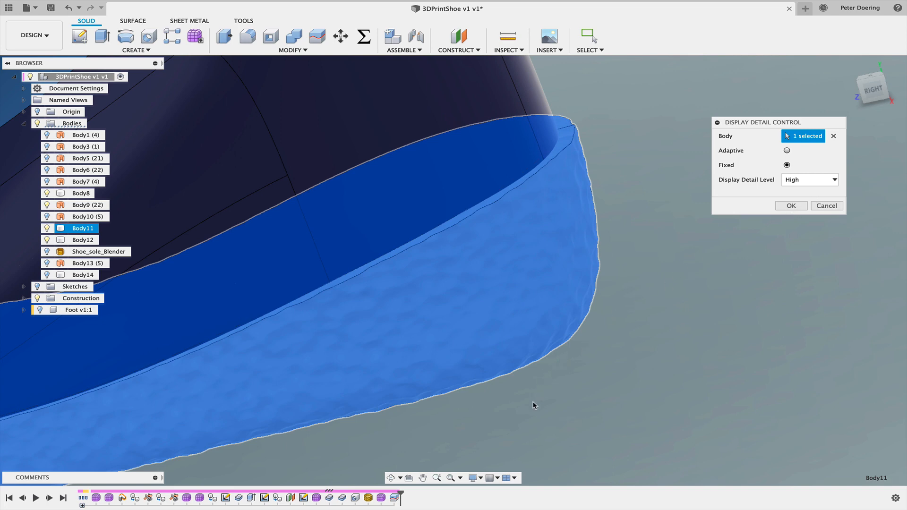
mouse_move(517, 413)
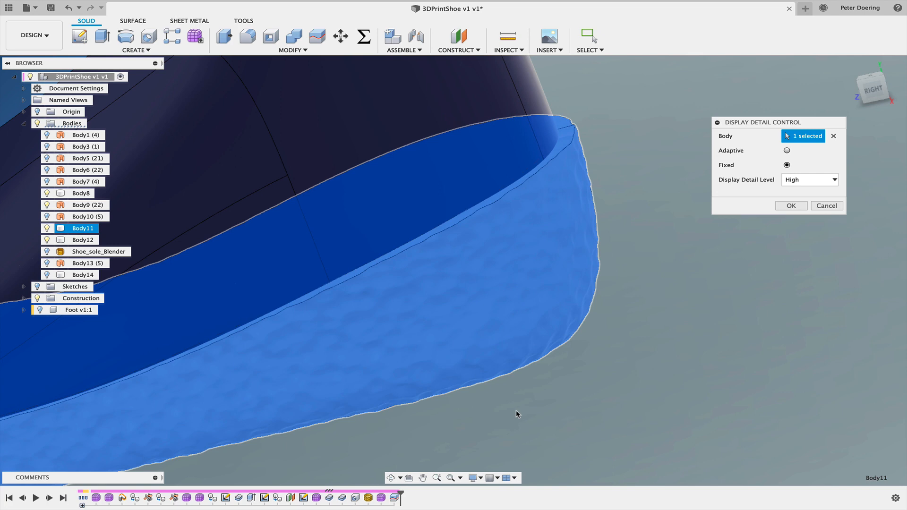
mouse_move(501, 418)
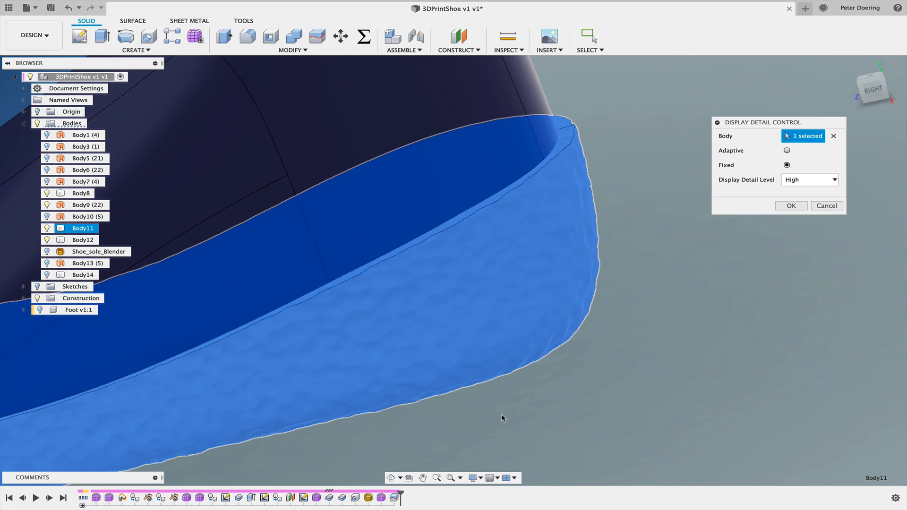
mouse_move(516, 410)
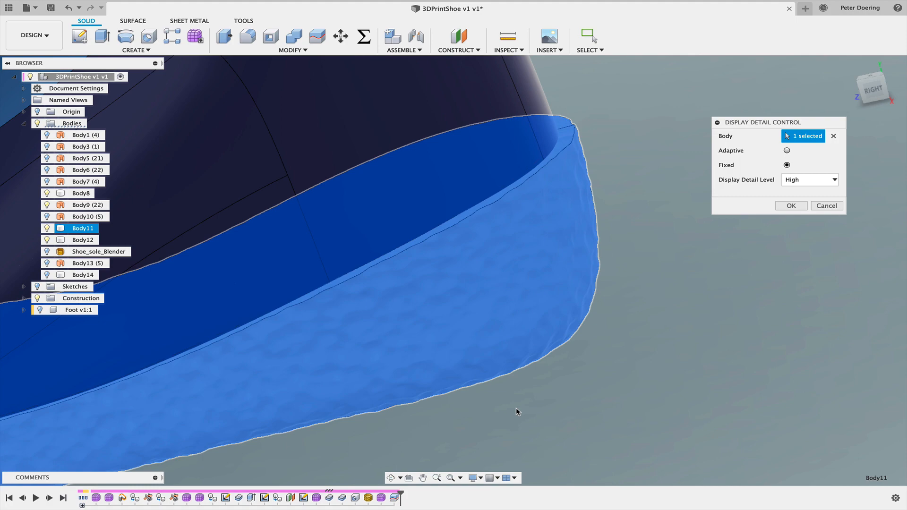
mouse_move(790, 205)
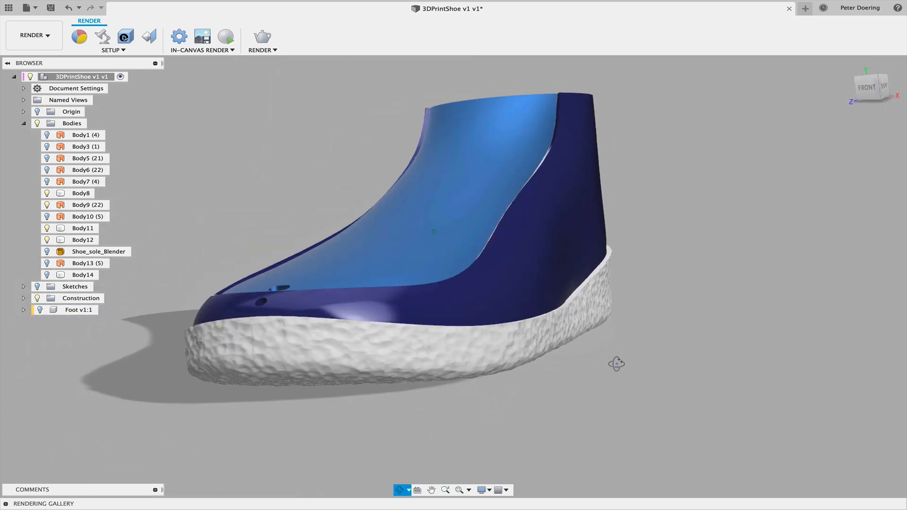
Orbit the rendered shoe to inspect the textured sole underside, side and interior.
drag(615, 363, 612, 348)
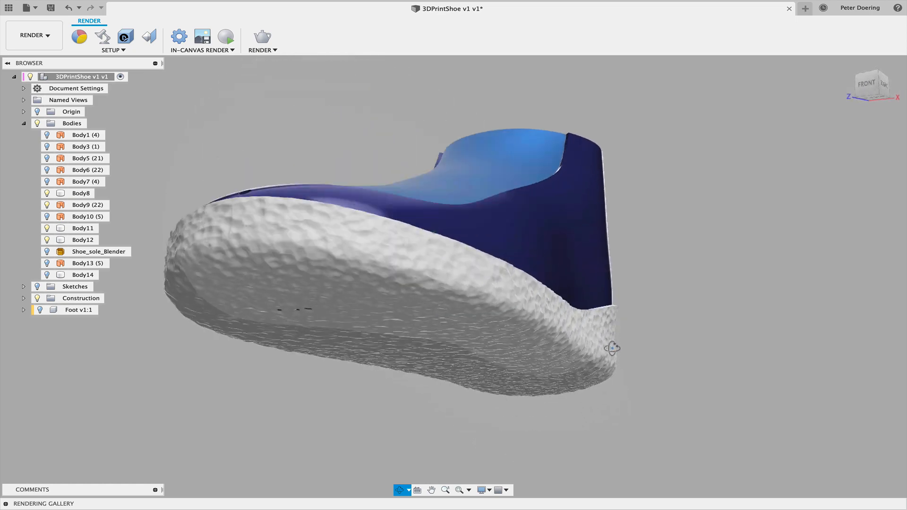
drag(612, 348, 592, 367)
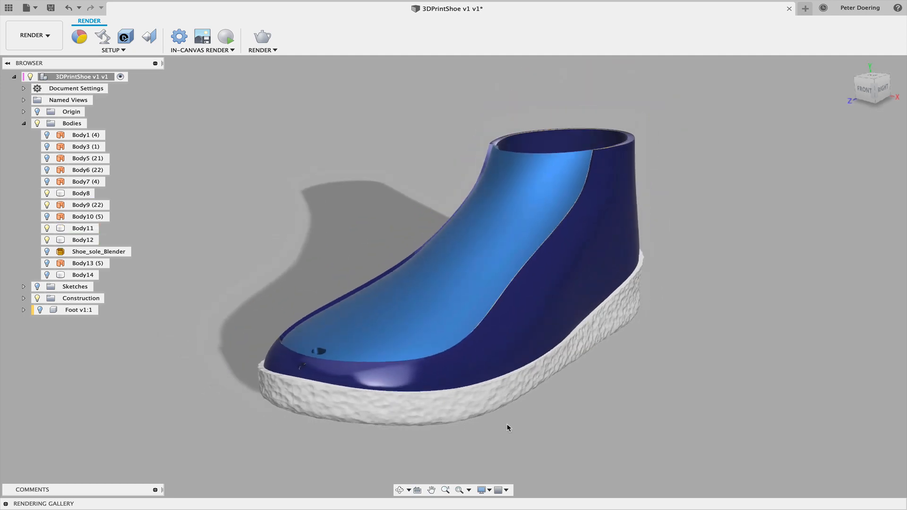
drag(508, 427, 514, 403)
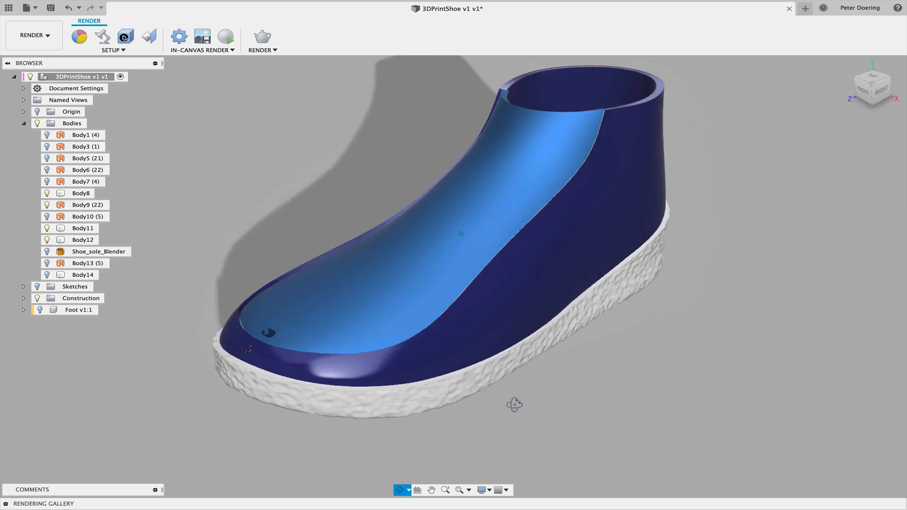